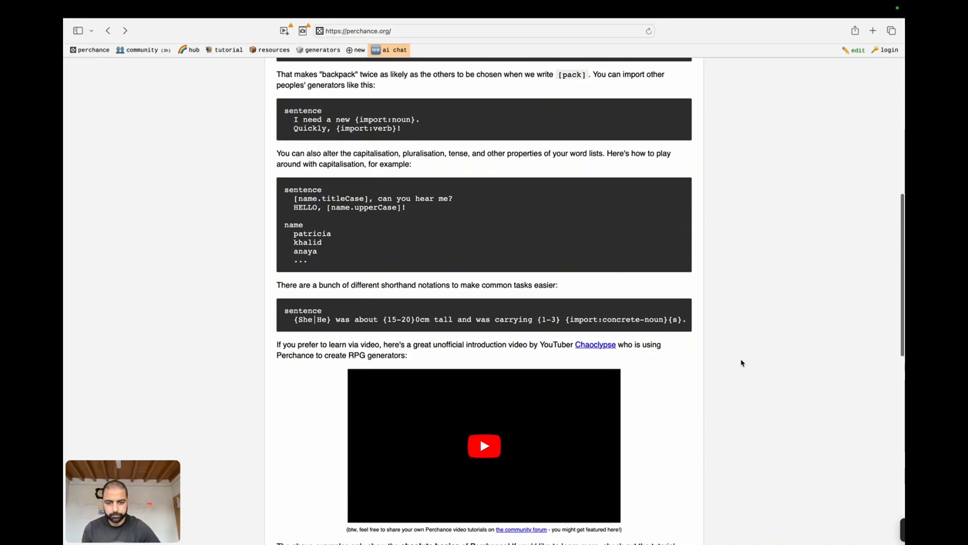
Step: Select the Perchance heading word and scroll through the whole welcome page and back to the top
{"action": "scroll", "scroll_direction": "up", "scroll_amount": 3}
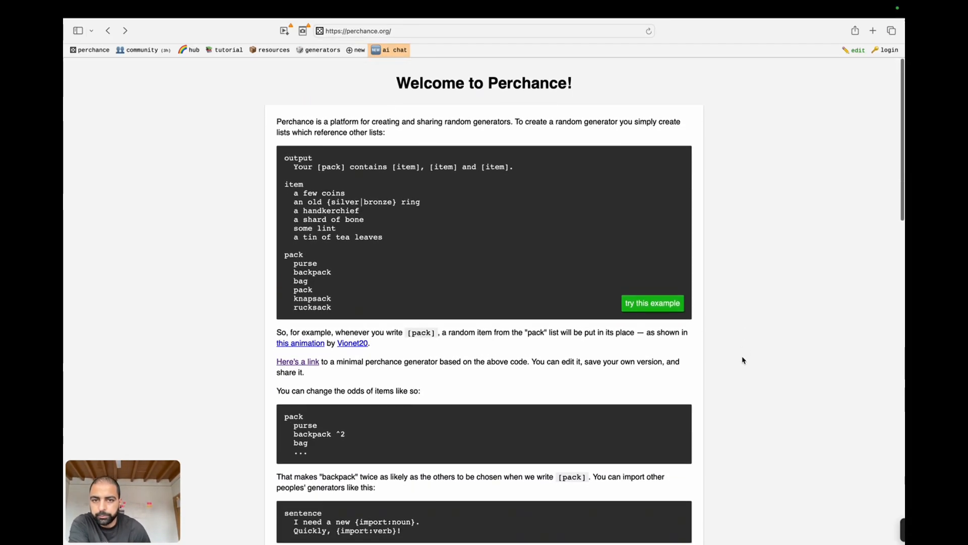
{"action": "double_click", "coordinate": [530, 81]}
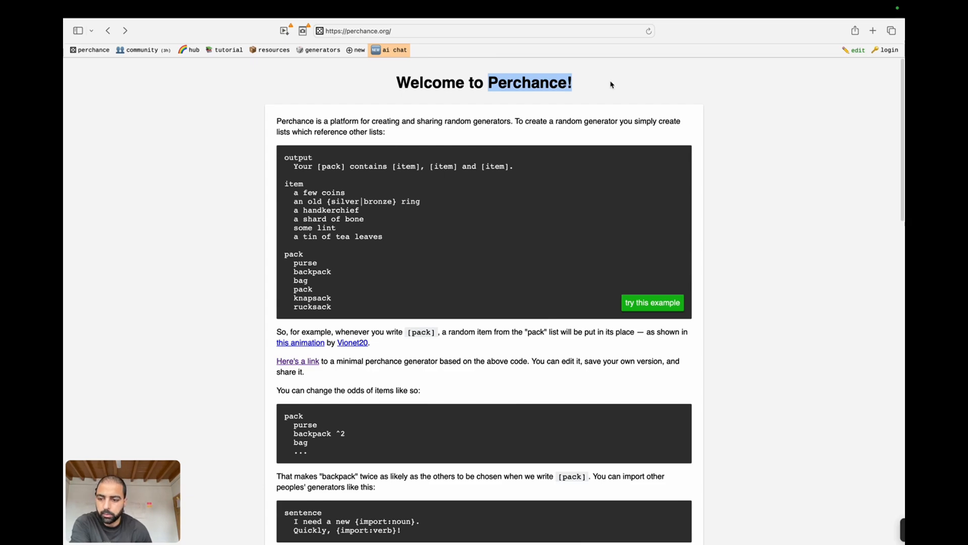
{"action": "mouse_move", "coordinate": [385, 94]}
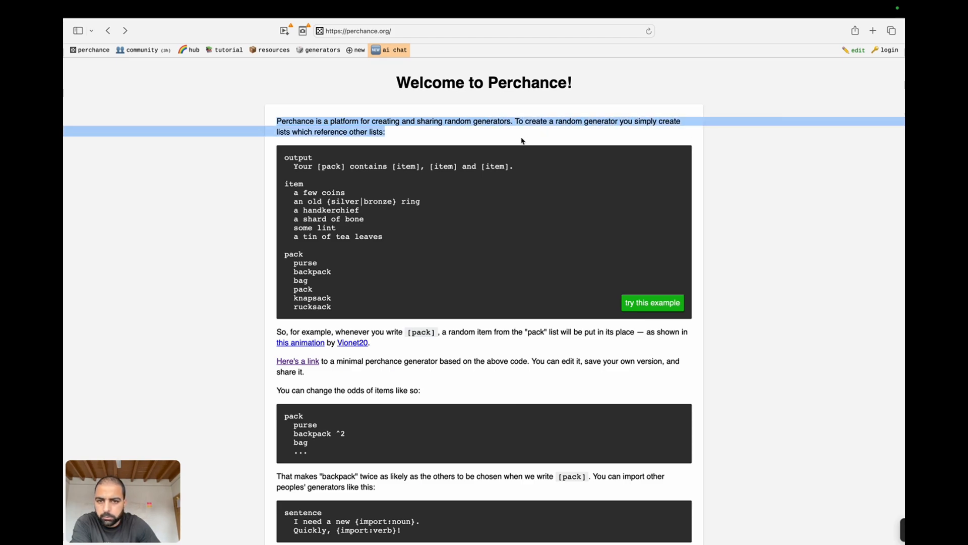
{"action": "scroll", "scroll_direction": "down", "scroll_amount": 3}
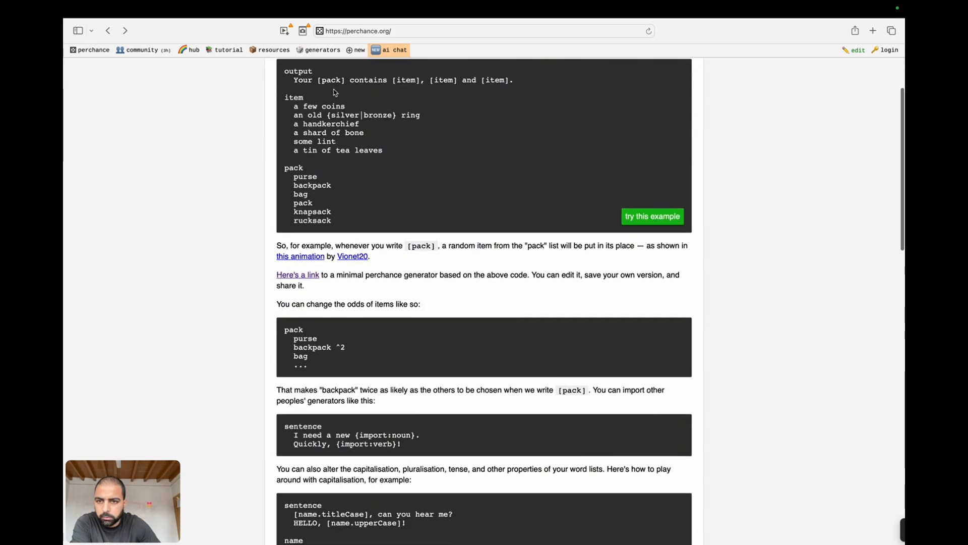
{"action": "scroll", "scroll_direction": "up", "scroll_amount": 3}
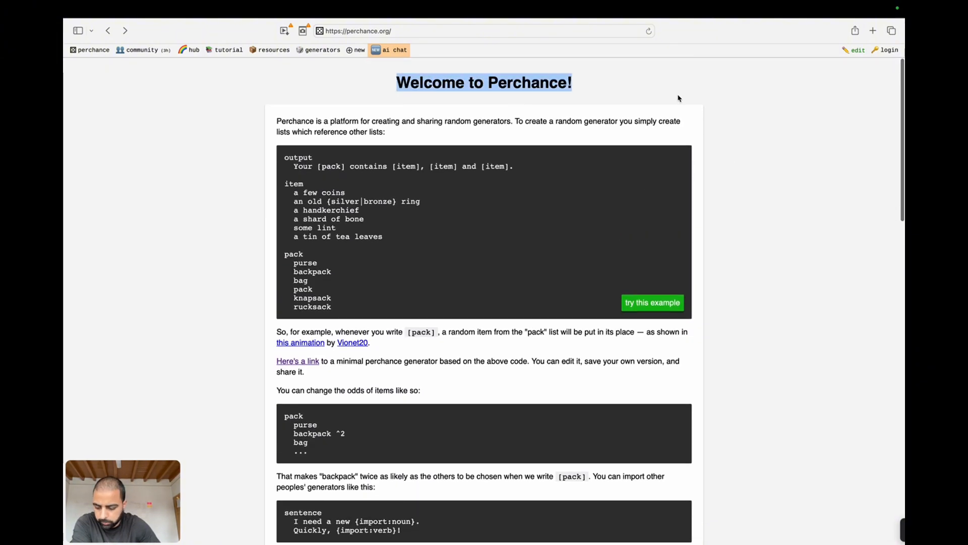
{"action": "scroll", "scroll_direction": "down", "scroll_amount": 3}
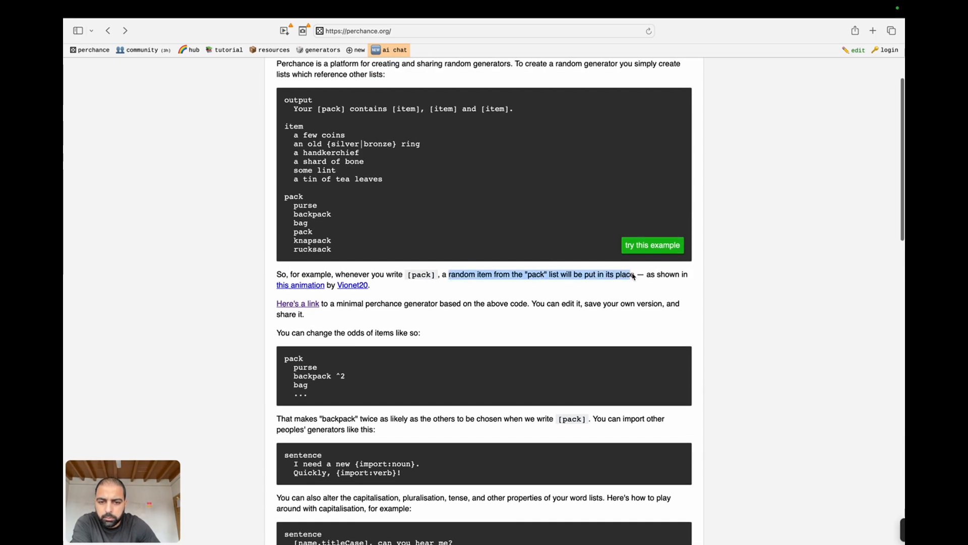
{"action": "scroll", "scroll_direction": "down", "scroll_amount": 3}
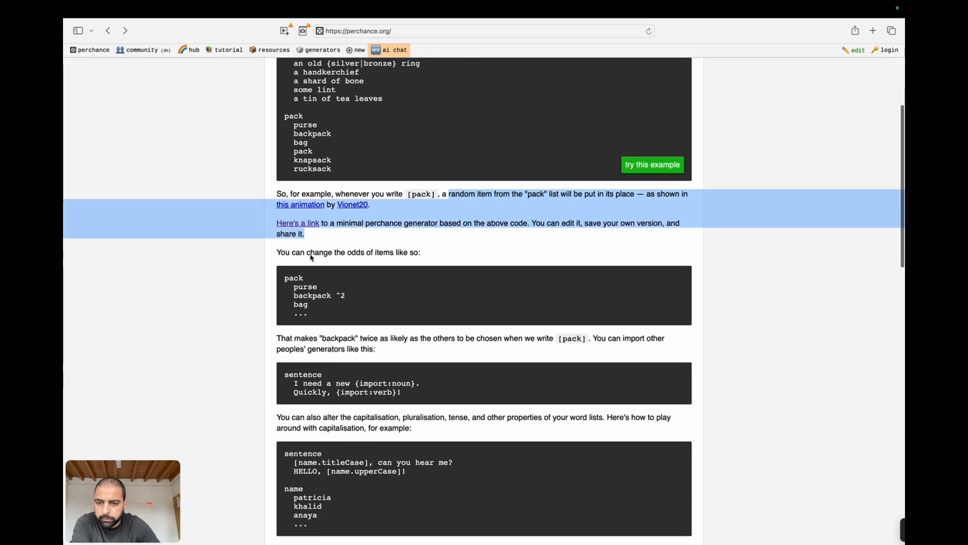
{"action": "scroll", "scroll_direction": "down", "scroll_amount": 3}
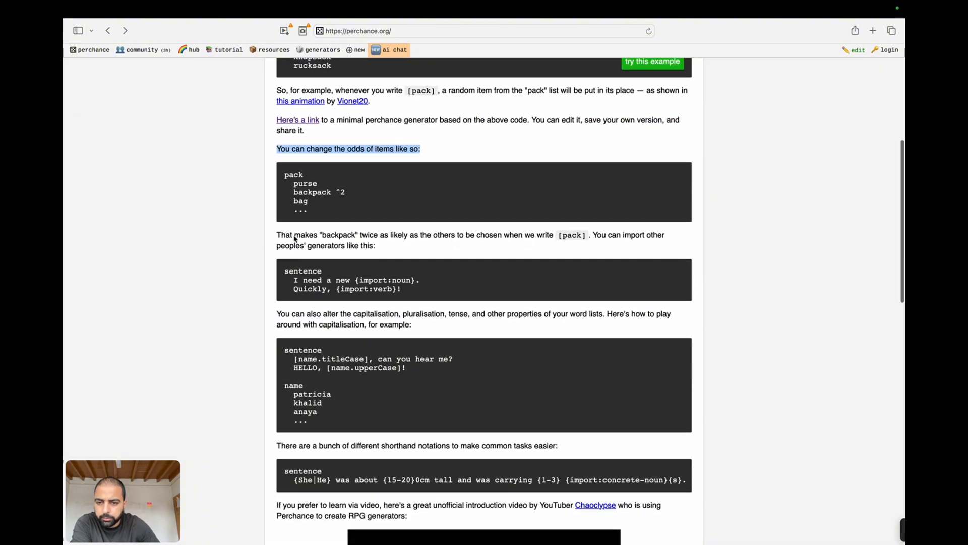
{"action": "scroll", "scroll_direction": "down", "scroll_amount": 3}
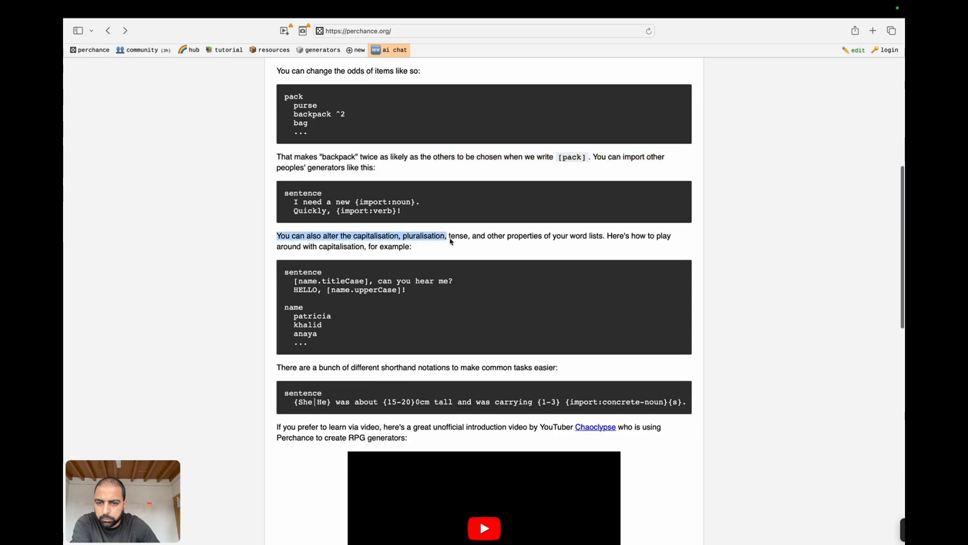
{"action": "scroll", "scroll_direction": "down", "scroll_amount": 3}
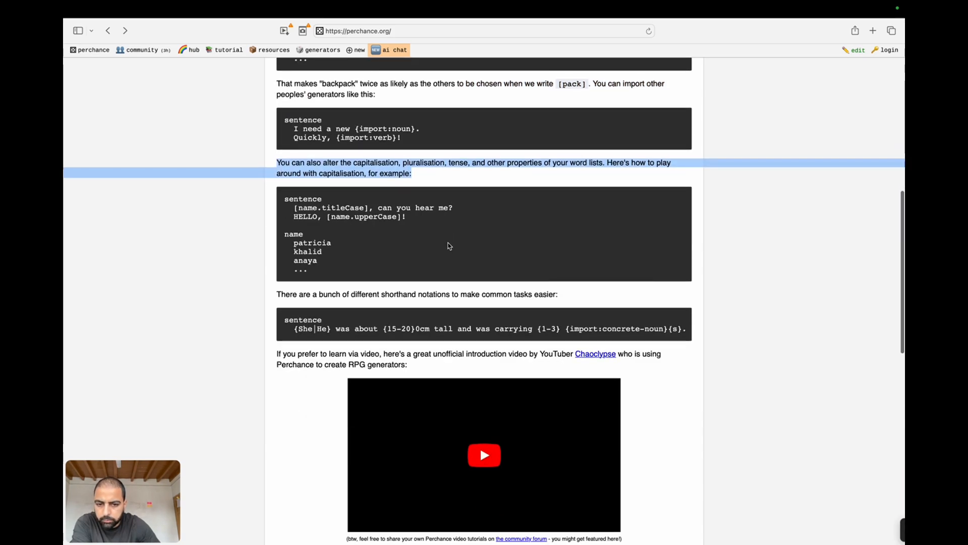
{"action": "scroll", "scroll_direction": "down", "scroll_amount": 3}
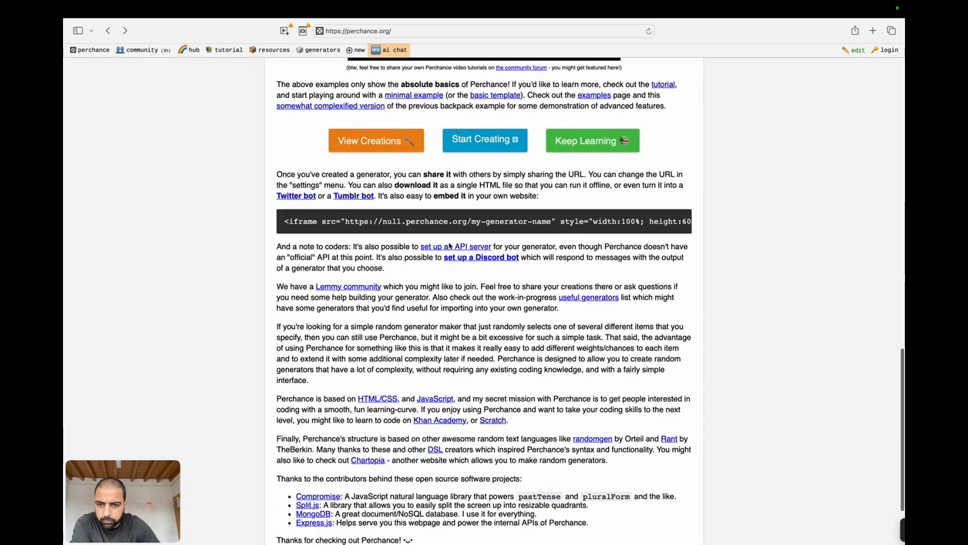
{"action": "scroll", "scroll_direction": "down", "scroll_amount": 3}
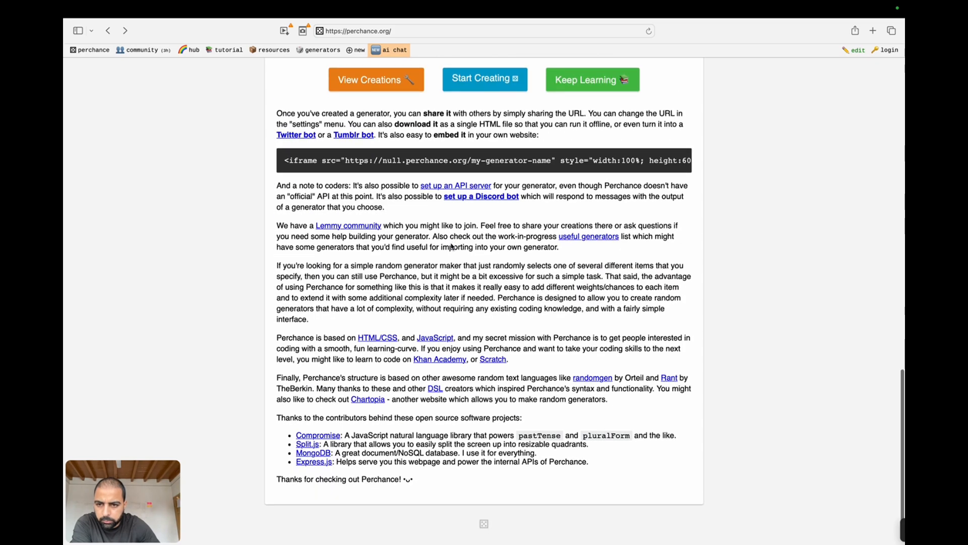
{"action": "scroll", "scroll_direction": "down", "scroll_amount": 3}
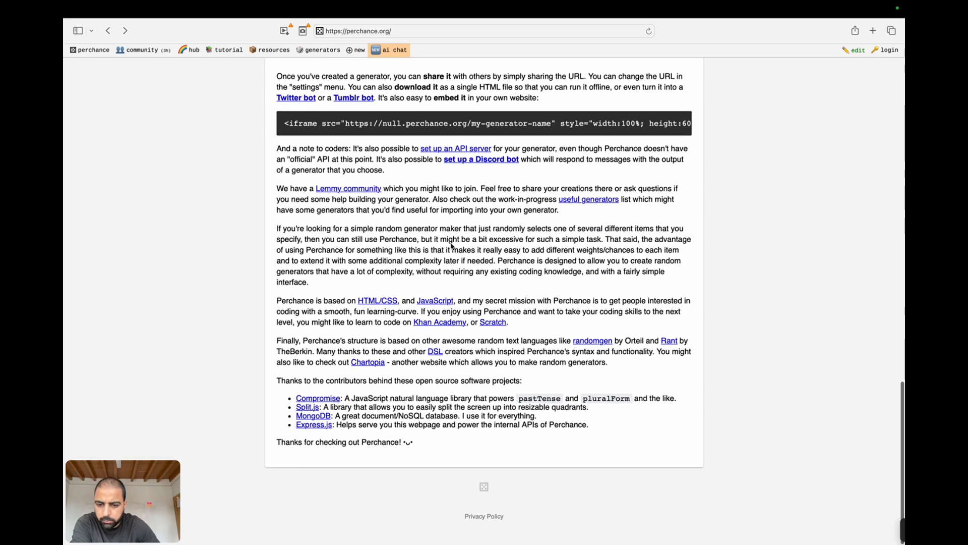
{"action": "scroll", "scroll_direction": "up", "scroll_amount": 3}
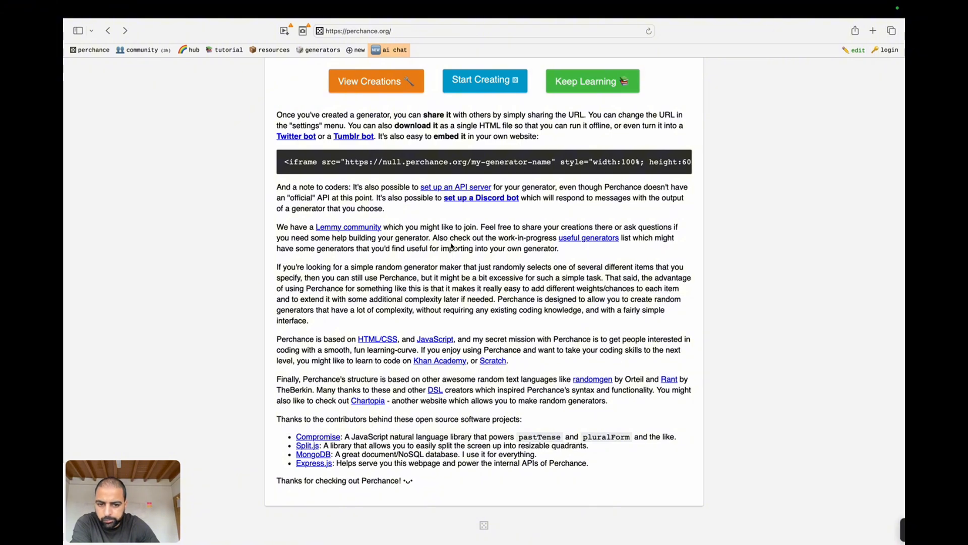
{"action": "scroll", "scroll_direction": "up", "scroll_amount": 3}
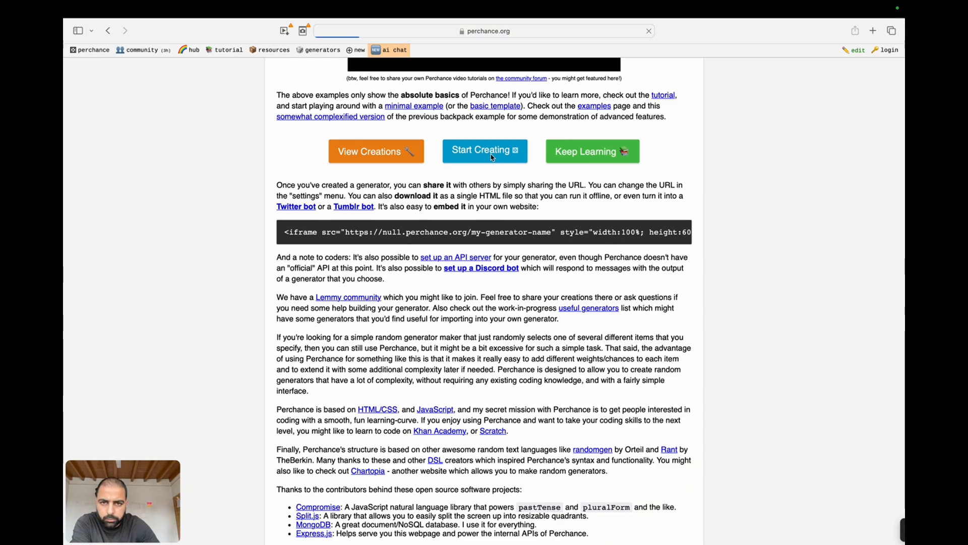
{"action": "mouse_move", "coordinate": [483, 203]}
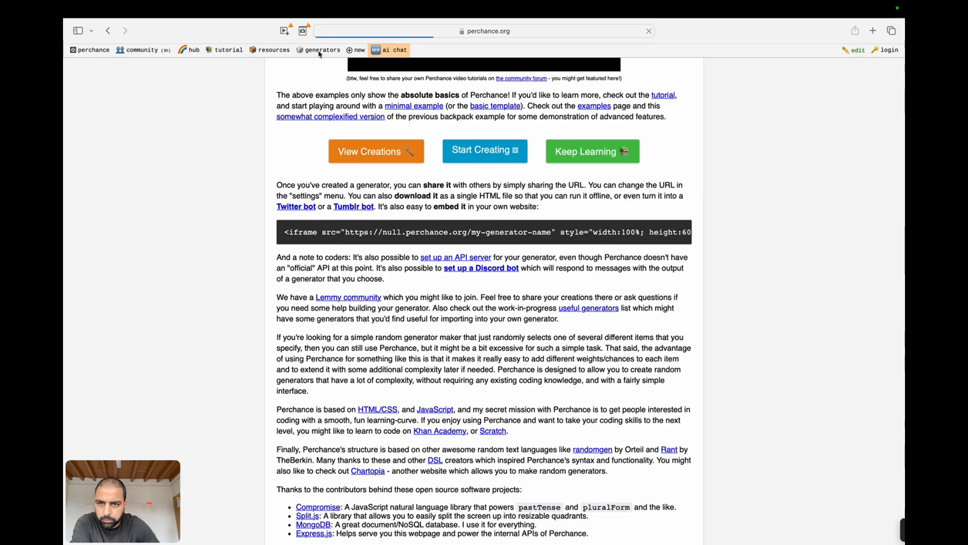
{"action": "scroll", "scroll_direction": "up", "scroll_amount": 3}
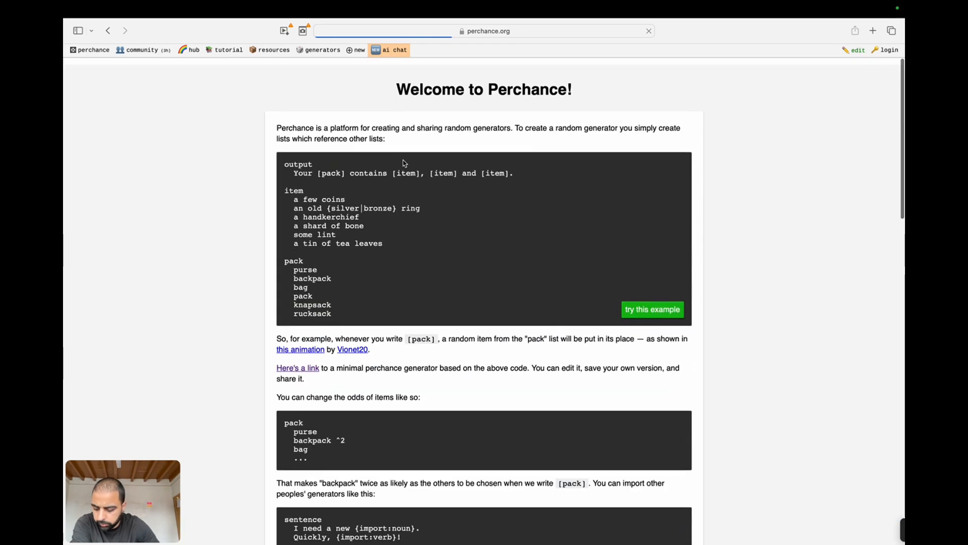
{"action": "scroll", "scroll_direction": "up", "scroll_amount": 3}
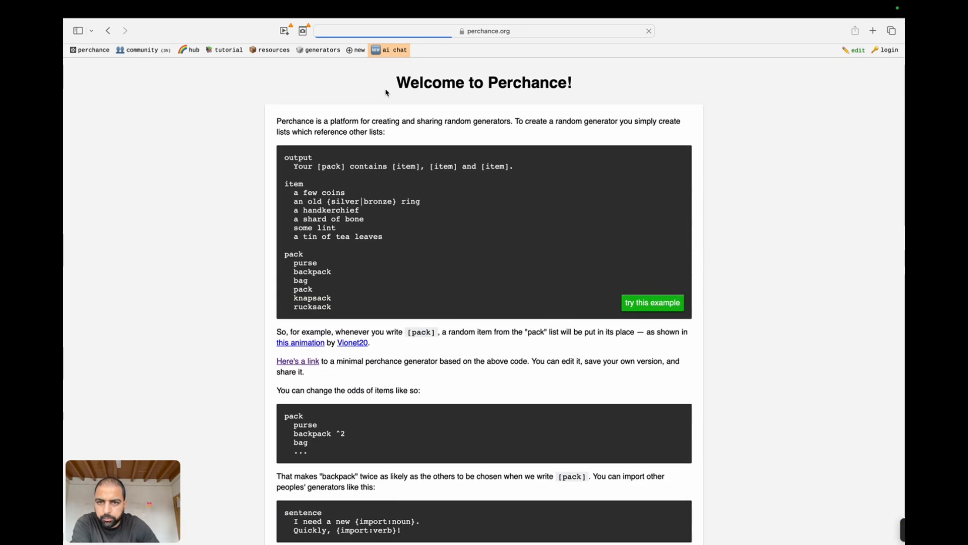
{"action": "mouse_move", "coordinate": [390, 110]}
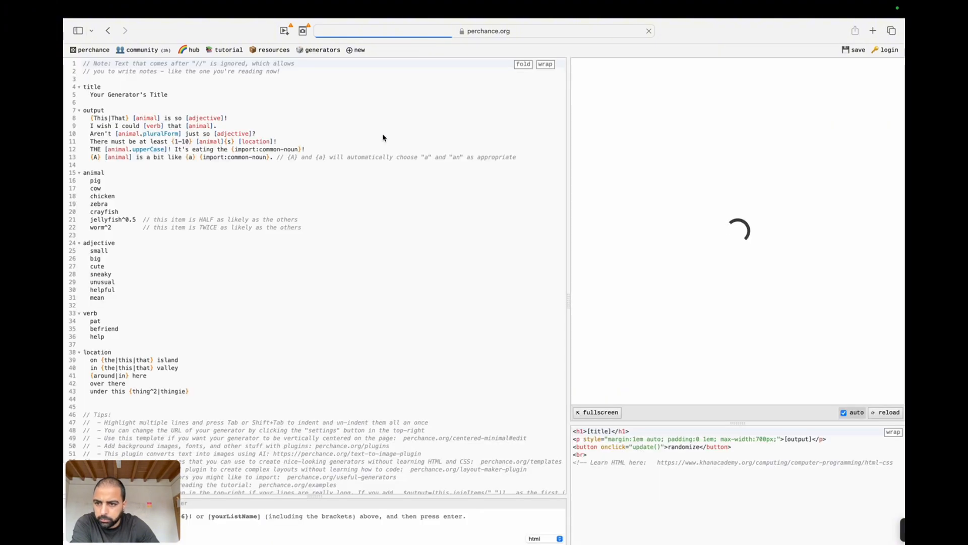
{"action": "mouse_move", "coordinate": [502, 286]}
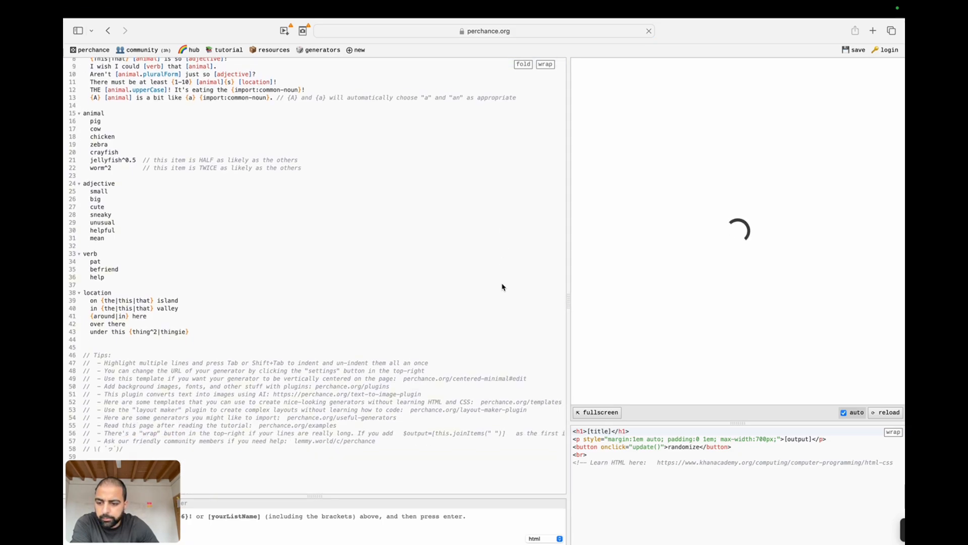
Step: Scroll the starter generator's code while its preview renders a random sentence about cows
{"action": "scroll", "scroll_direction": "up", "scroll_amount": 3}
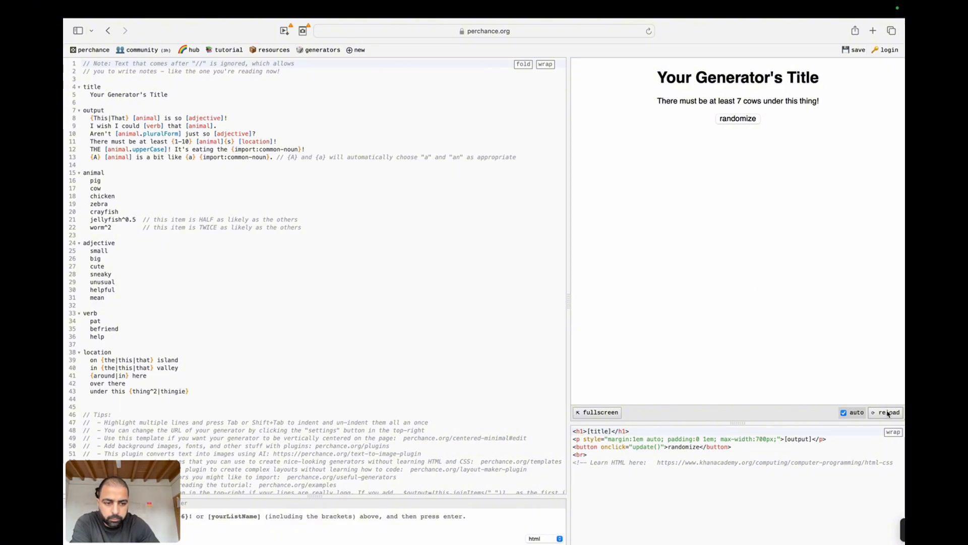
Step: Re-roll the preview repeatedly until it reads "Aren't worms just so sneaky?"
{"action": "left_click", "coordinate": [888, 411]}
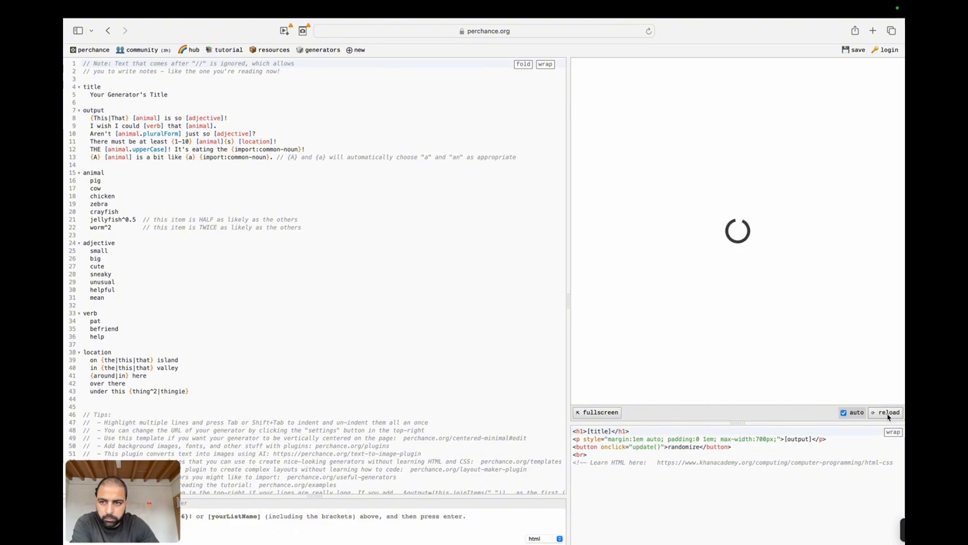
{"action": "left_click", "coordinate": [889, 412]}
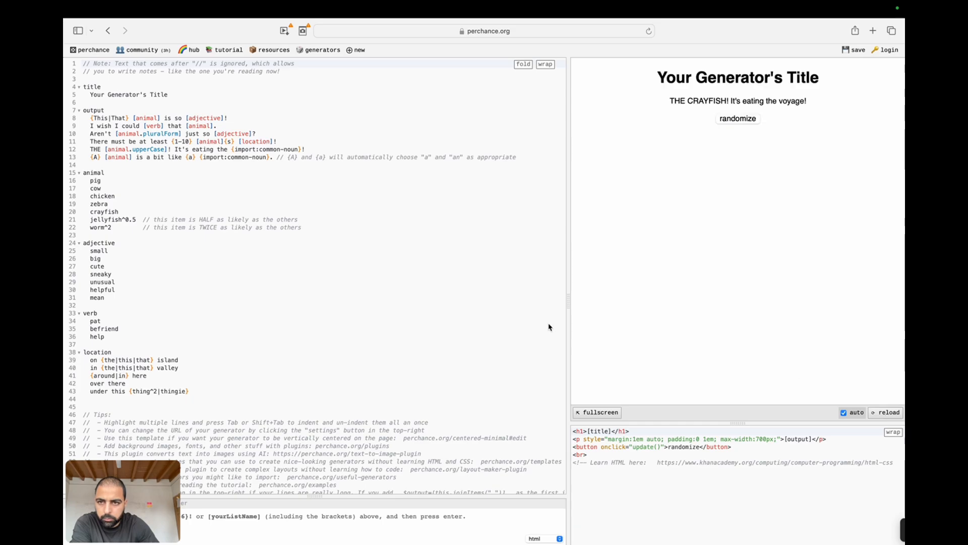
{"action": "left_click", "coordinate": [738, 119]}
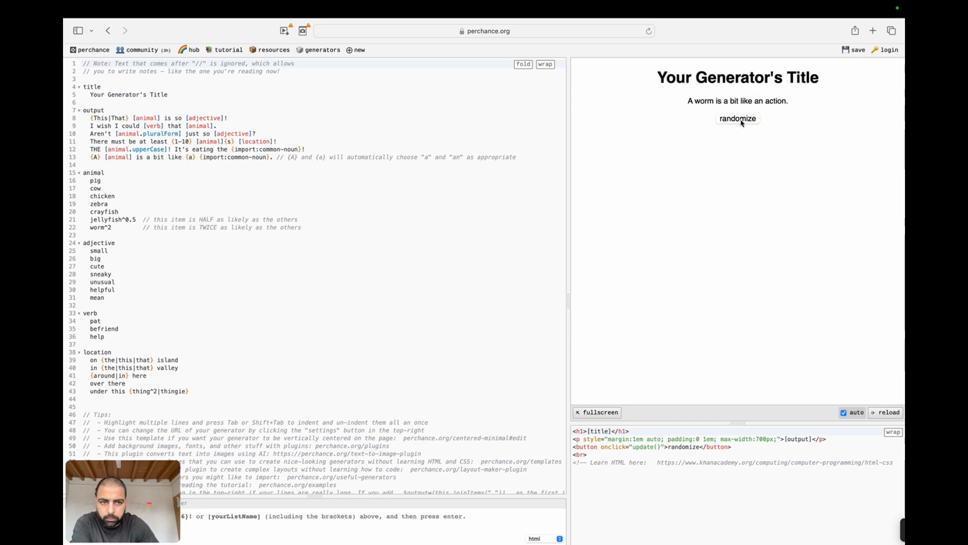
{"action": "left_click", "coordinate": [738, 119]}
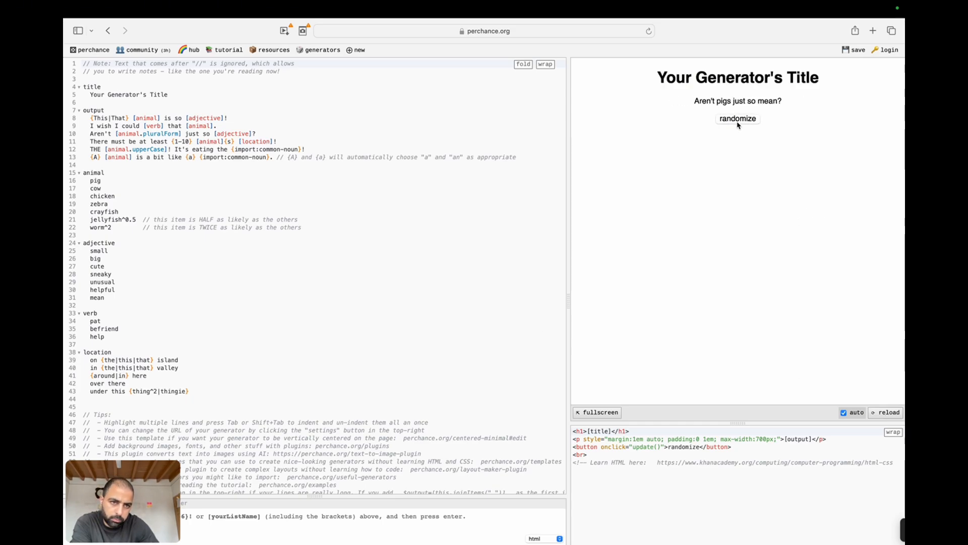
{"action": "left_click", "coordinate": [737, 119]}
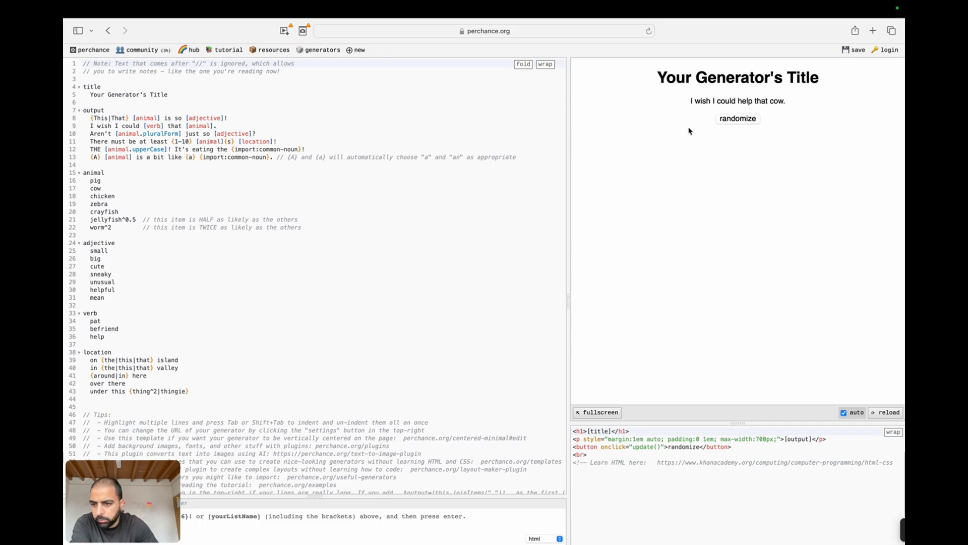
{"action": "scroll", "scroll_direction": "down", "scroll_amount": 3}
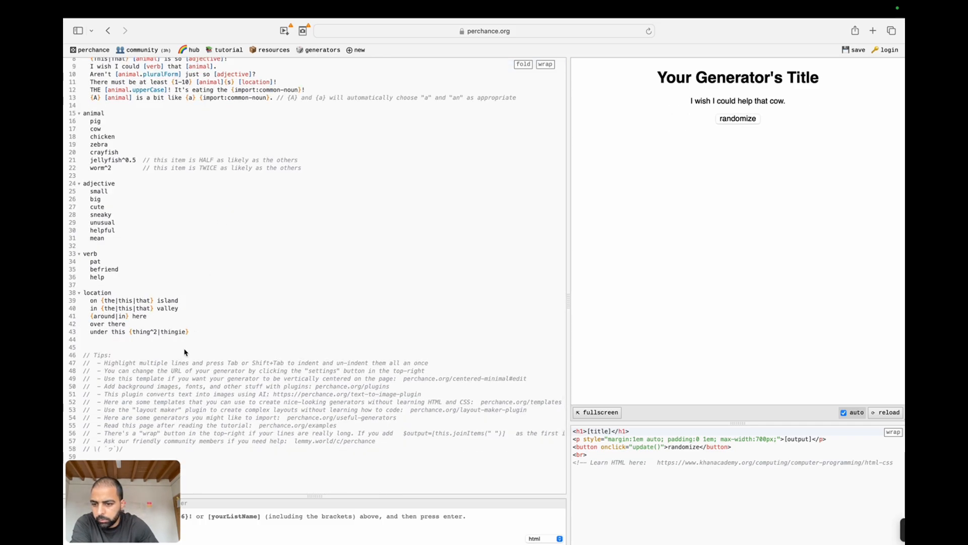
{"action": "left_click", "coordinate": [738, 119]}
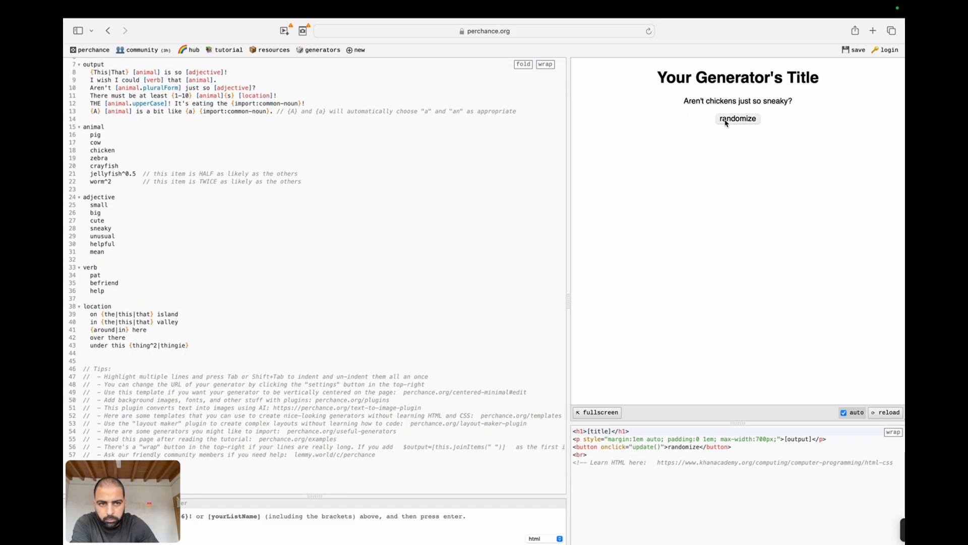
{"action": "left_click", "coordinate": [738, 119]}
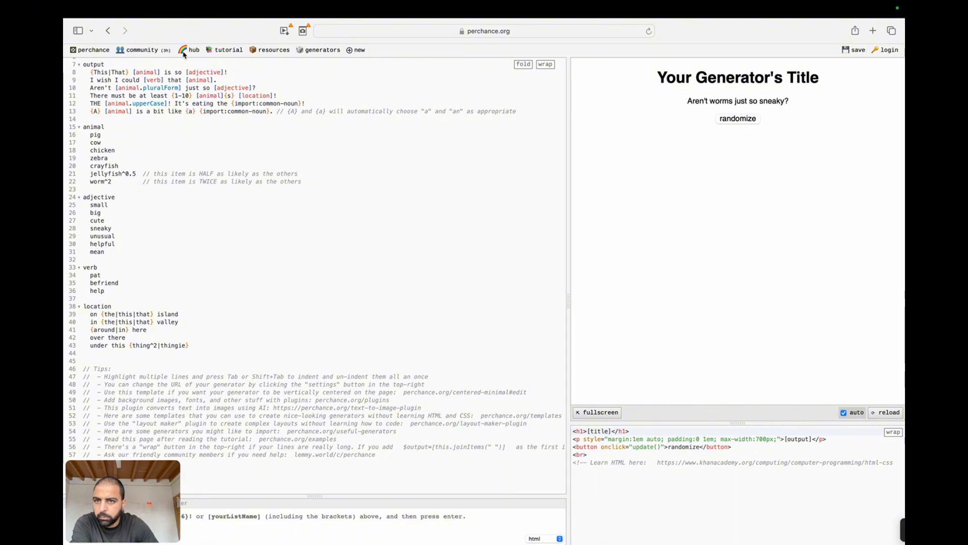
{"action": "mouse_move", "coordinate": [378, 155]}
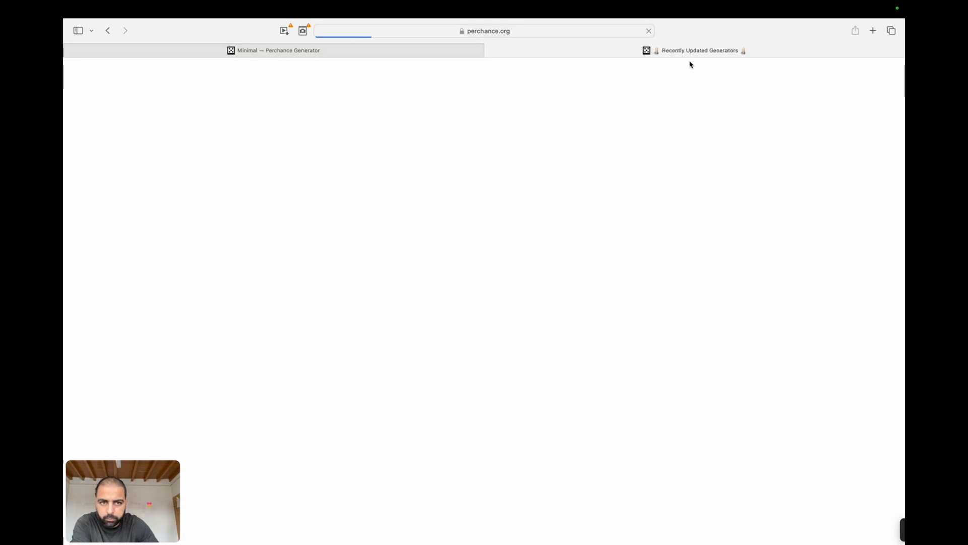
{"action": "mouse_move", "coordinate": [700, 51]}
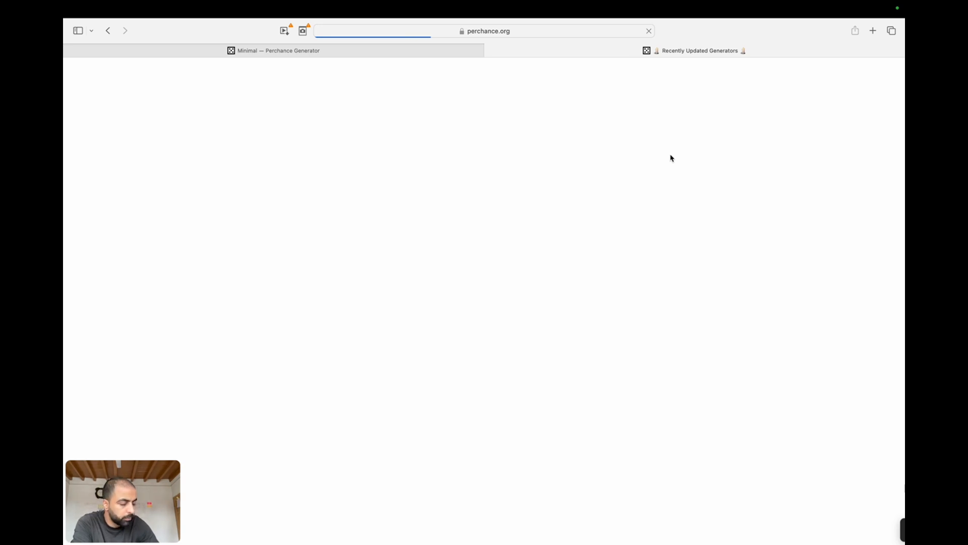
{"action": "mouse_move", "coordinate": [625, 187]}
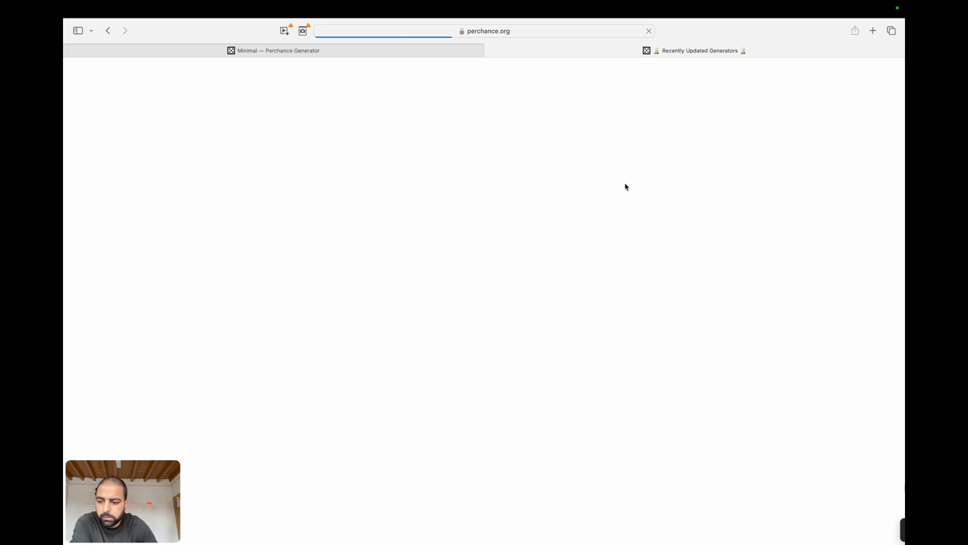
{"action": "mouse_move", "coordinate": [398, 151]}
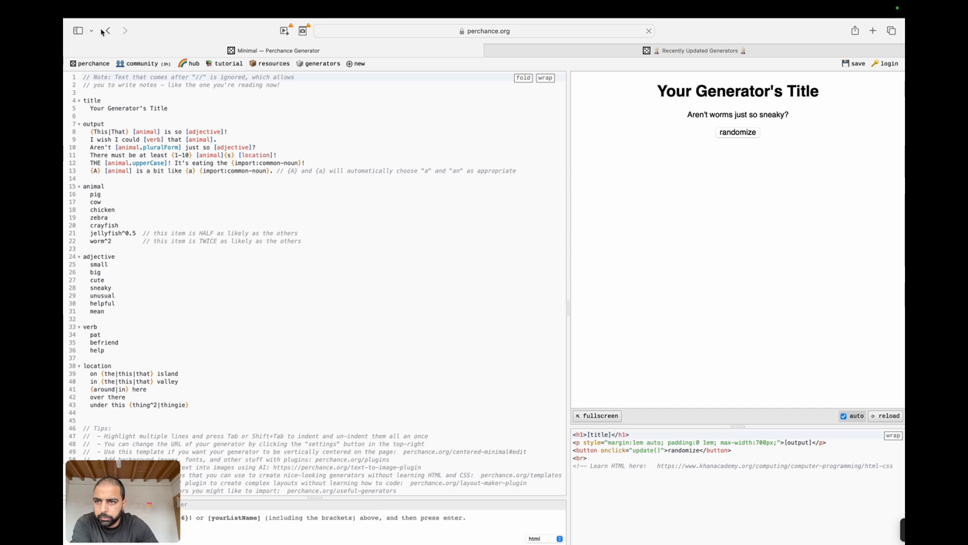
Step: Go back in the browser from the minimal generator to the Create a Random Generator page
{"action": "left_click", "coordinate": [694, 51]}
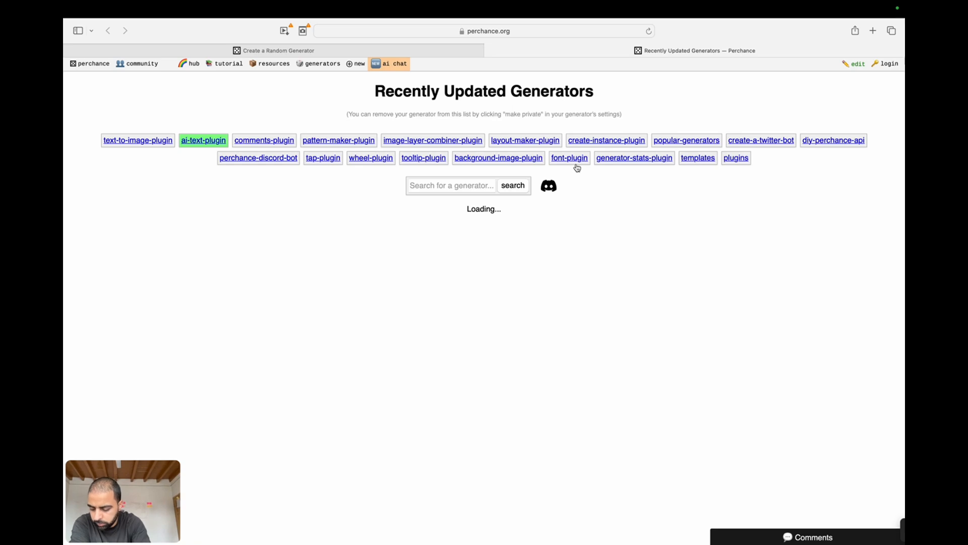
{"action": "mouse_move", "coordinate": [282, 128]}
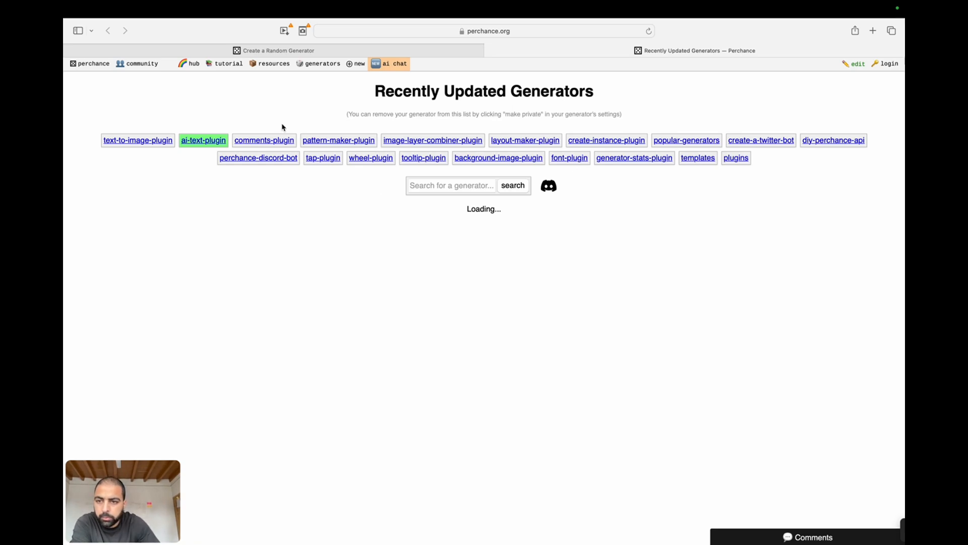
{"action": "mouse_move", "coordinate": [158, 144]}
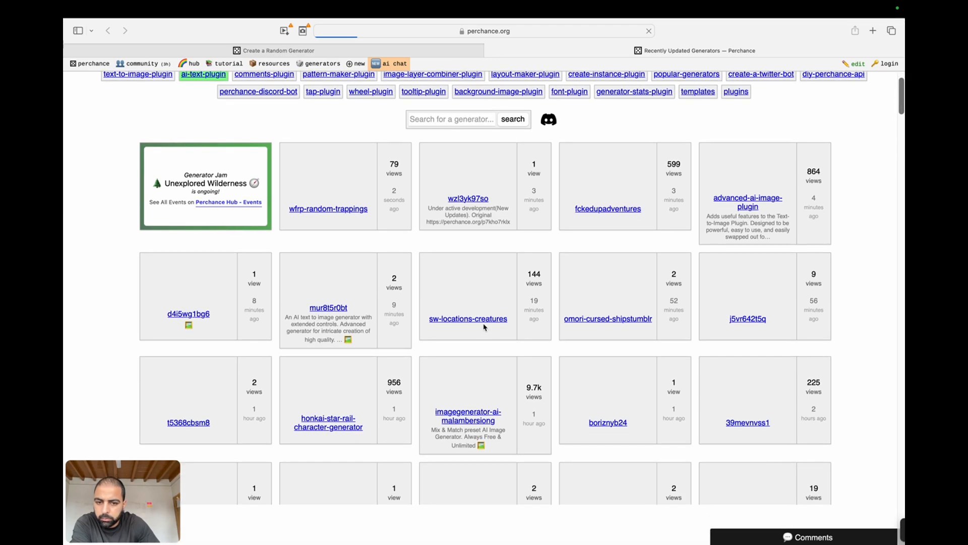
Step: Scroll through the Recently Updated Generators list, then load the text-to-image-plugin link in another tab
{"action": "scroll", "scroll_direction": "down", "scroll_amount": 3}
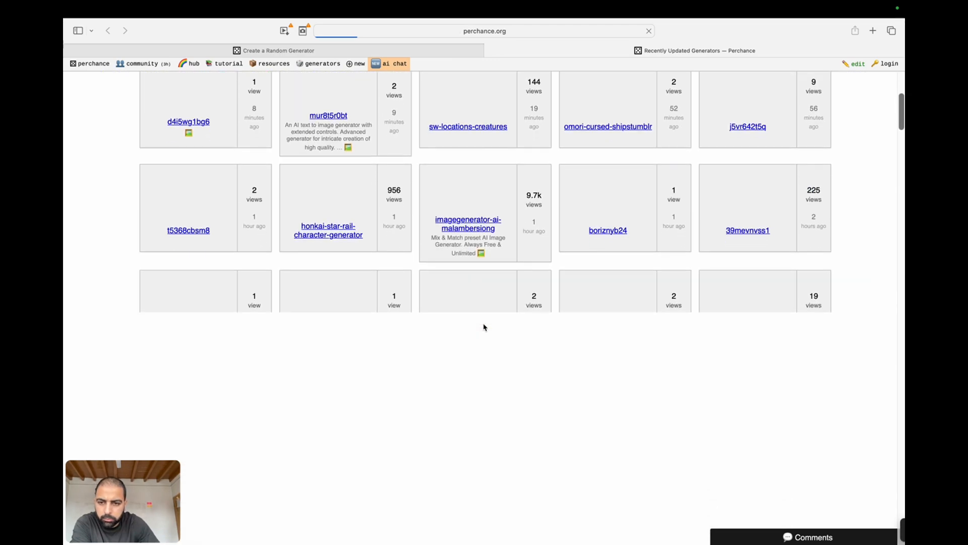
{"action": "scroll", "scroll_direction": "down", "scroll_amount": 3}
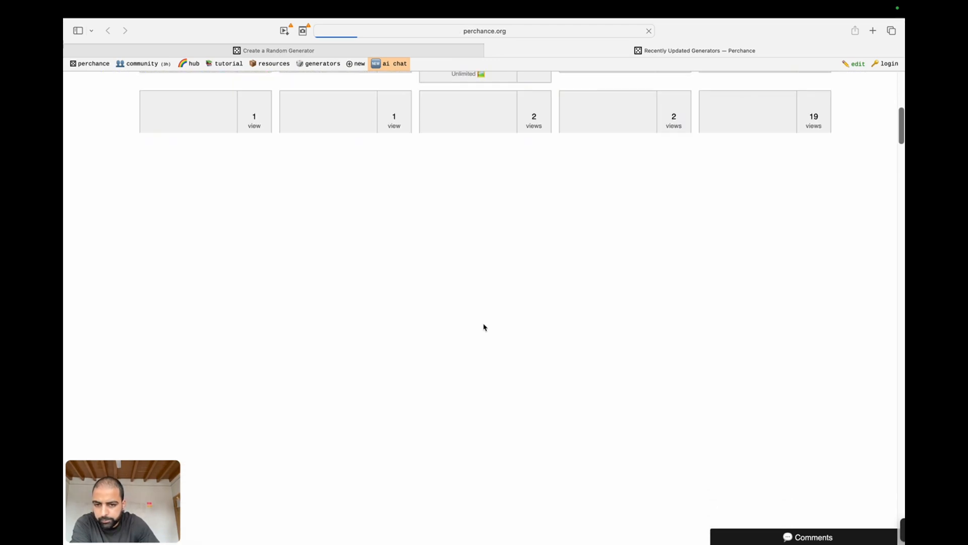
{"action": "scroll", "scroll_direction": "up", "scroll_amount": 3}
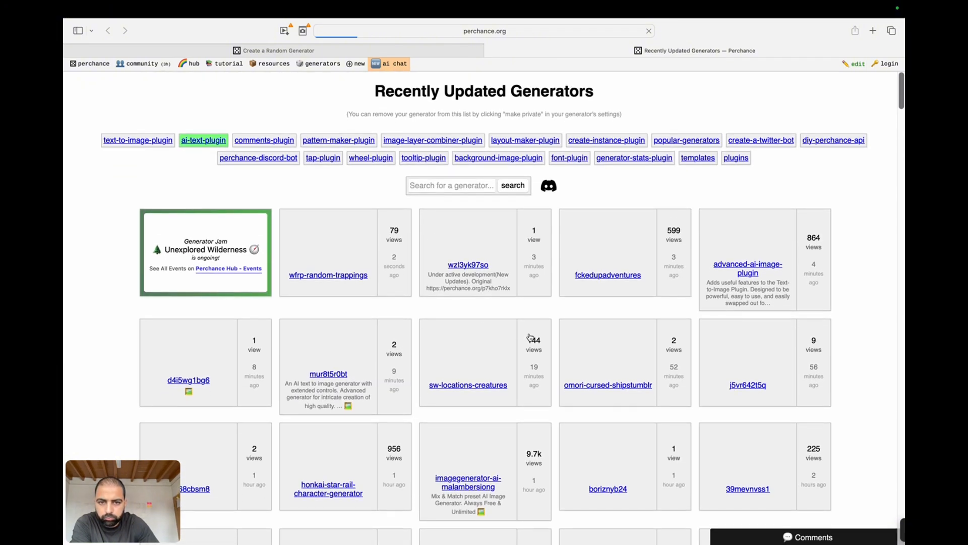
{"action": "mouse_move", "coordinate": [587, 320]}
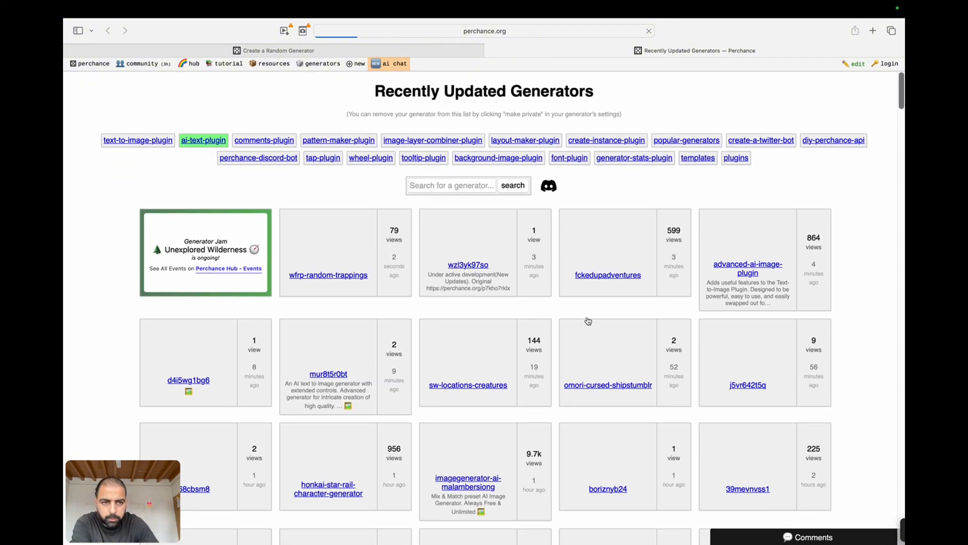
{"action": "scroll", "scroll_direction": "down", "scroll_amount": 3}
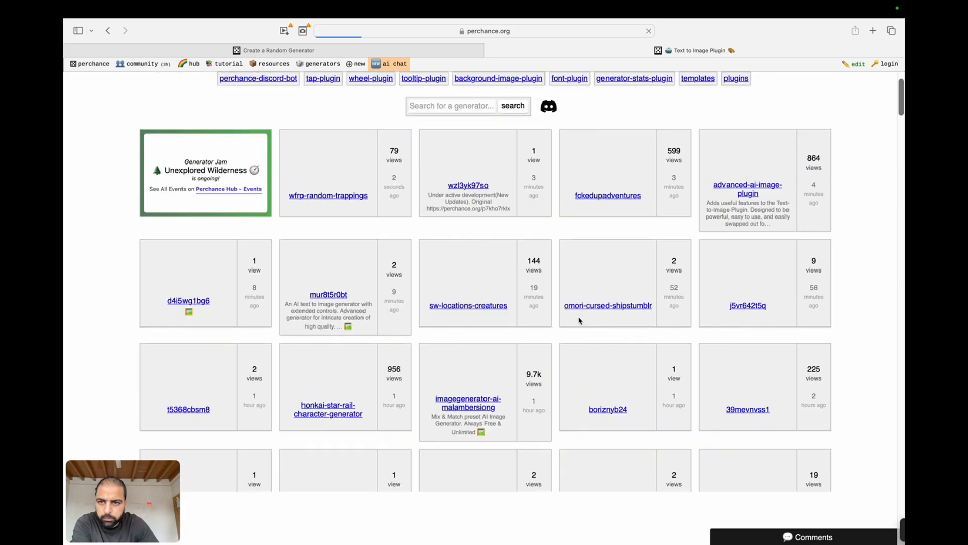
{"action": "scroll", "scroll_direction": "up", "scroll_amount": 3}
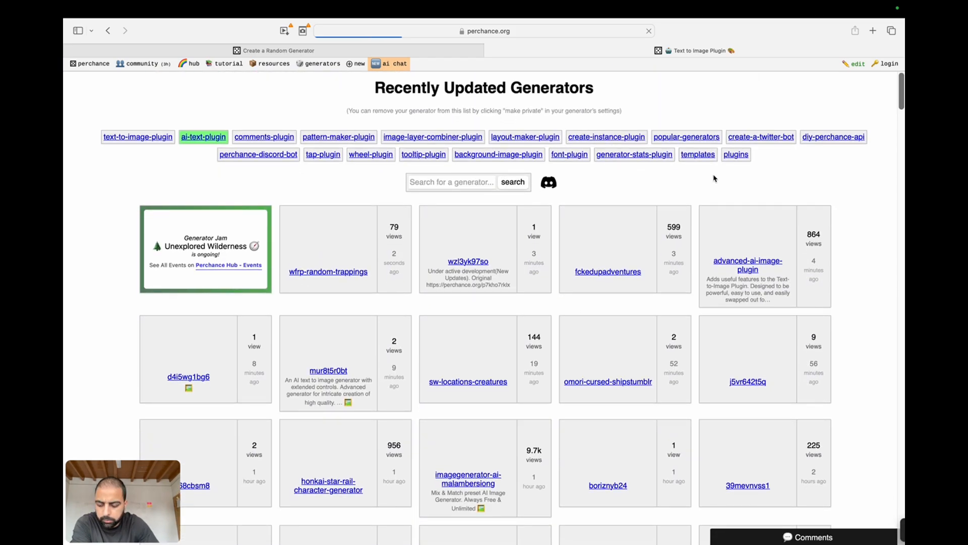
{"action": "left_click", "coordinate": [483, 32]}
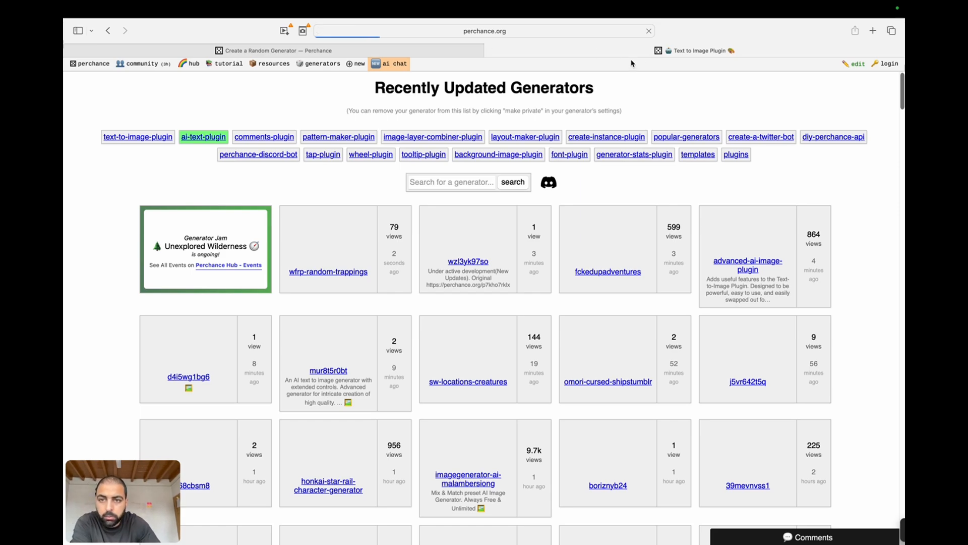
Step: Glance over the welcome guide, then switch to the Text to Image Plugin tab
{"action": "scroll", "scroll_direction": "down", "scroll_amount": 3}
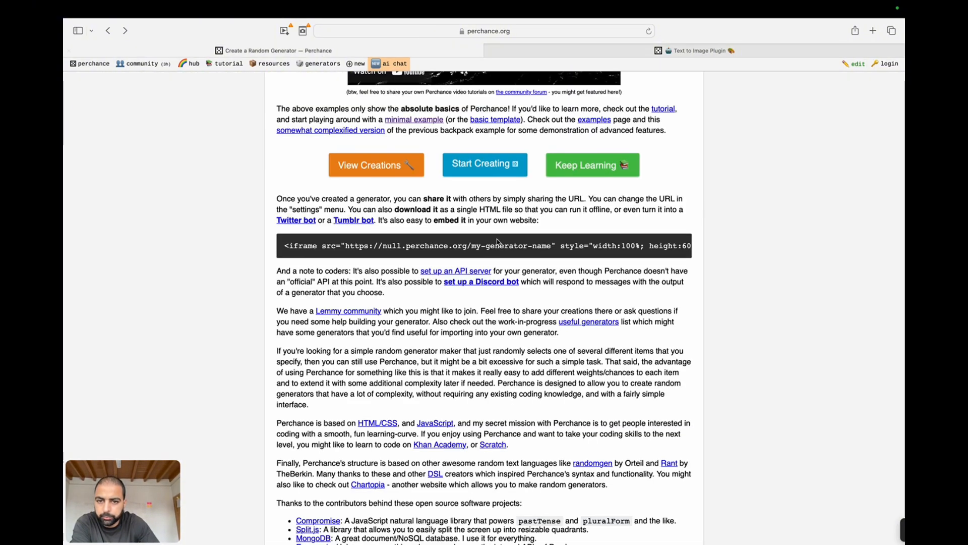
{"action": "scroll", "scroll_direction": "up", "scroll_amount": 3}
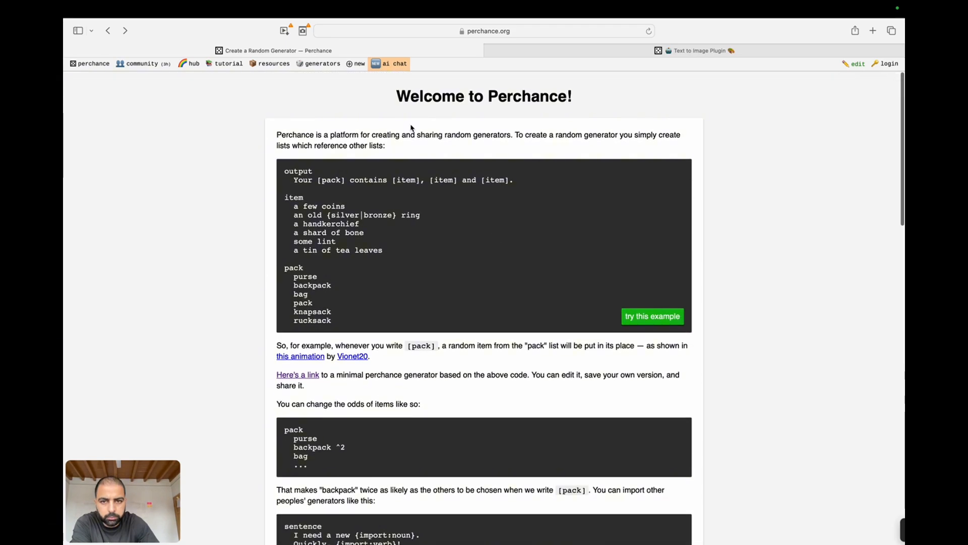
{"action": "scroll", "scroll_direction": "down", "scroll_amount": 3}
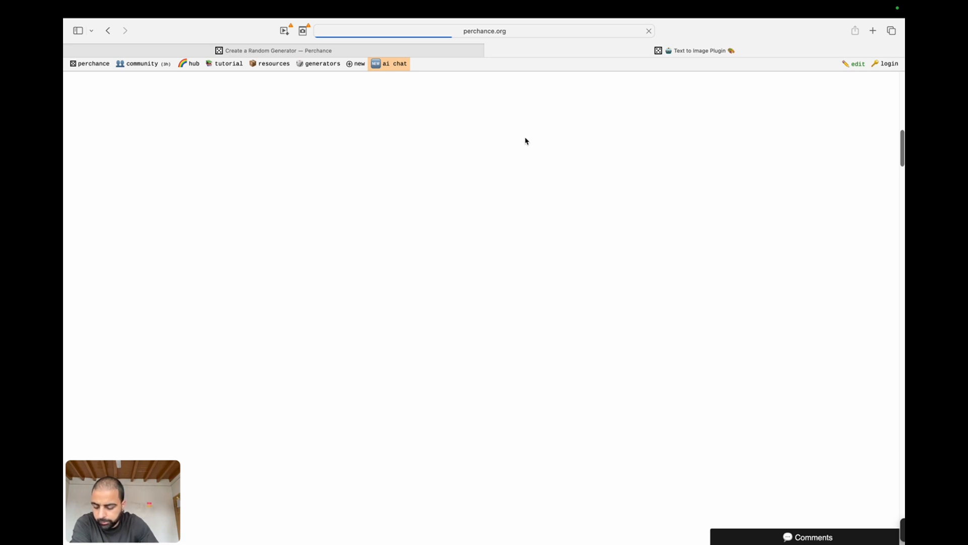
{"action": "mouse_move", "coordinate": [342, 68]}
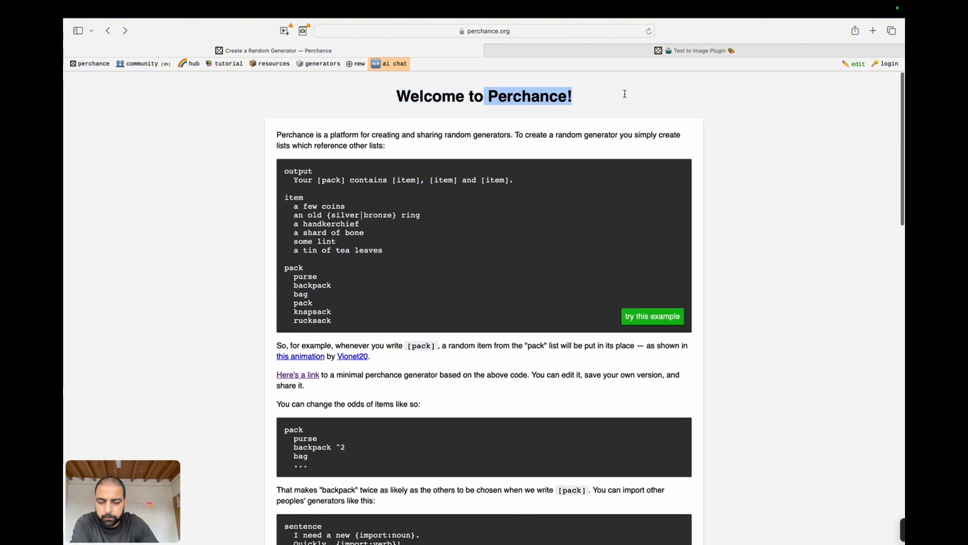
{"action": "scroll", "scroll_direction": "down", "scroll_amount": 3}
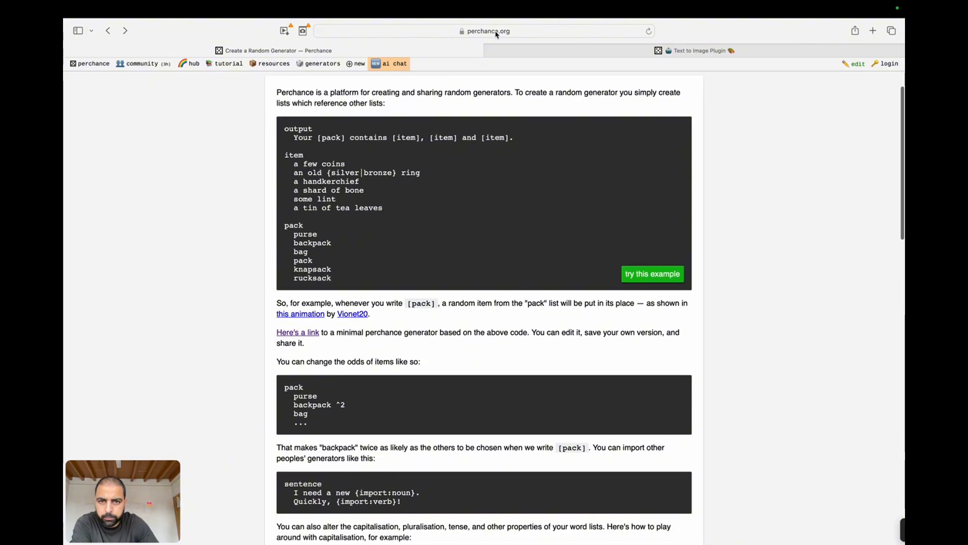
{"action": "left_click", "coordinate": [485, 32]}
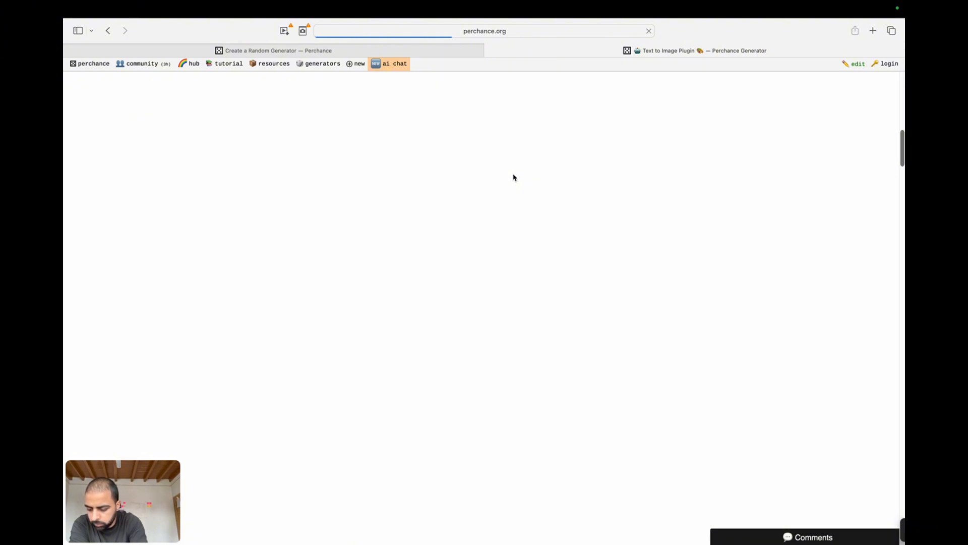
Step: Load the Text to Image Plugin page and scroll to its example mech-in-snow image and randomize button
{"action": "left_click", "coordinate": [695, 51]}
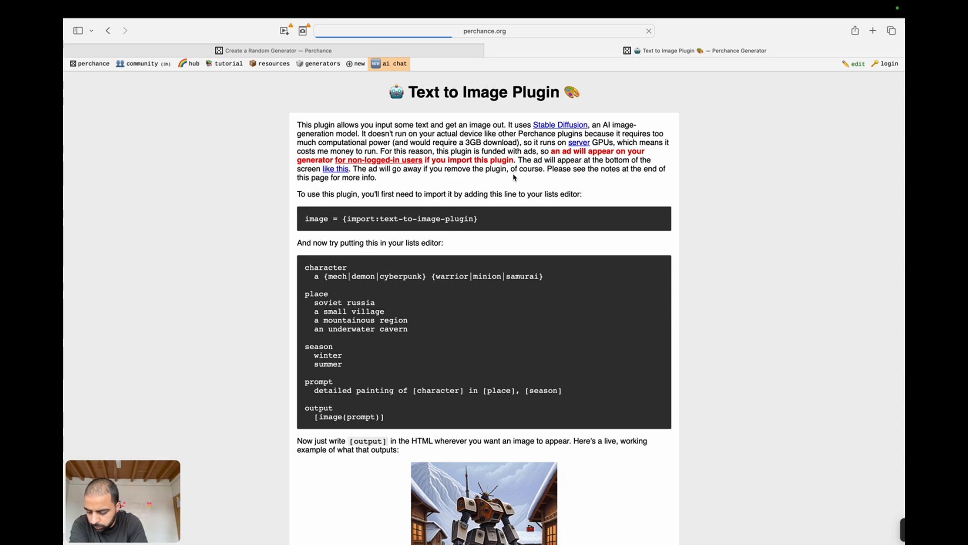
{"action": "scroll", "scroll_direction": "down", "scroll_amount": 3}
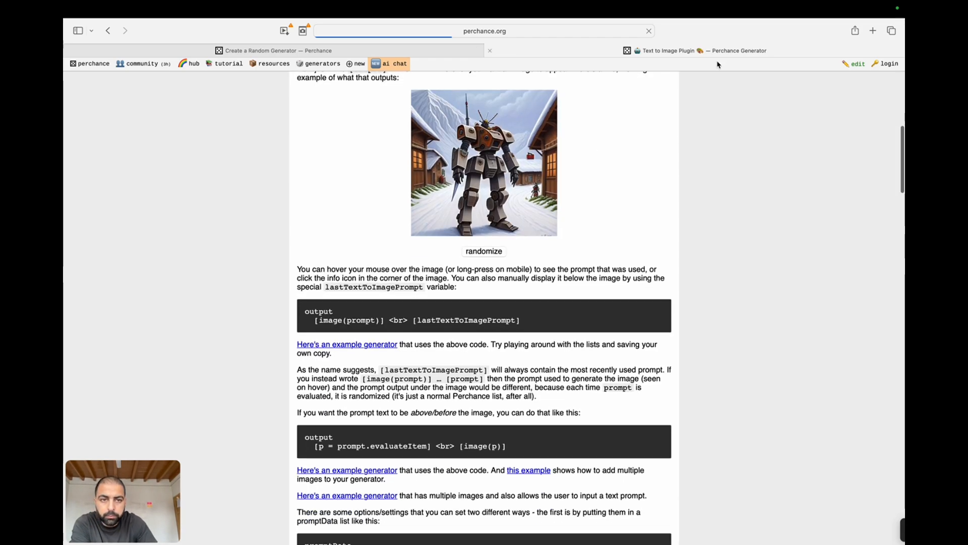
{"action": "mouse_move", "coordinate": [686, 50]}
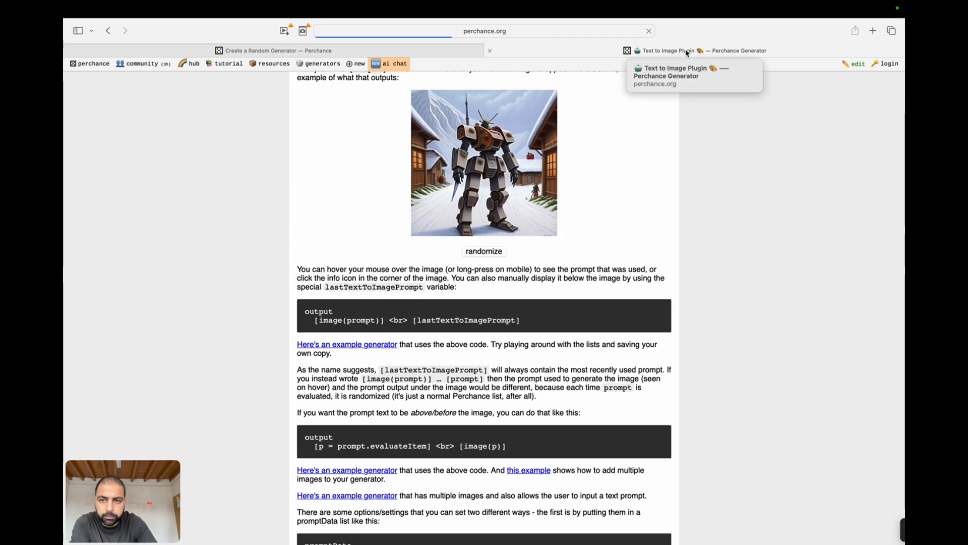
Step: Switch to the AI Image Generator and generate six Painted Anime portraits of DANCING IN THE RIVER
{"action": "left_click", "coordinate": [698, 50]}
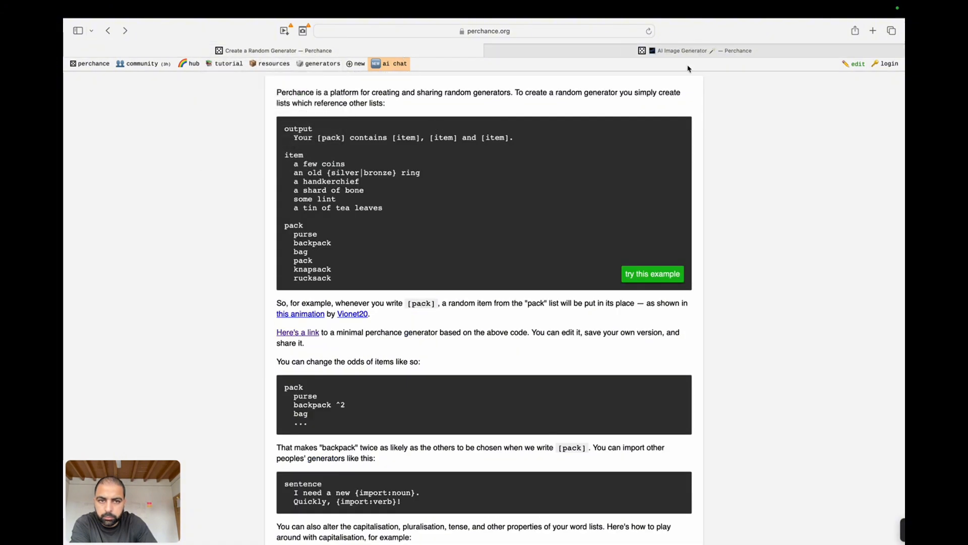
{"action": "left_click", "coordinate": [679, 50]}
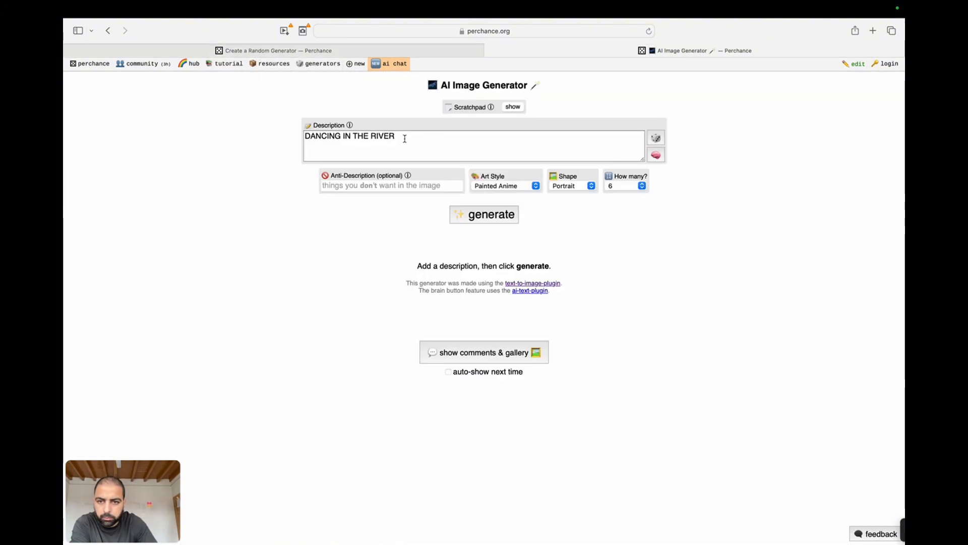
{"action": "left_click", "coordinate": [483, 214]}
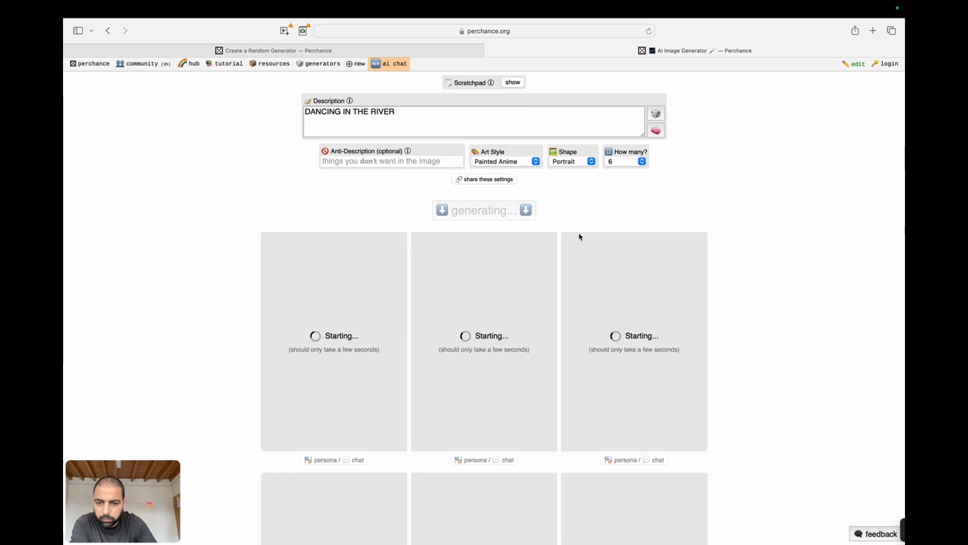
{"action": "scroll", "scroll_direction": "down", "scroll_amount": 3}
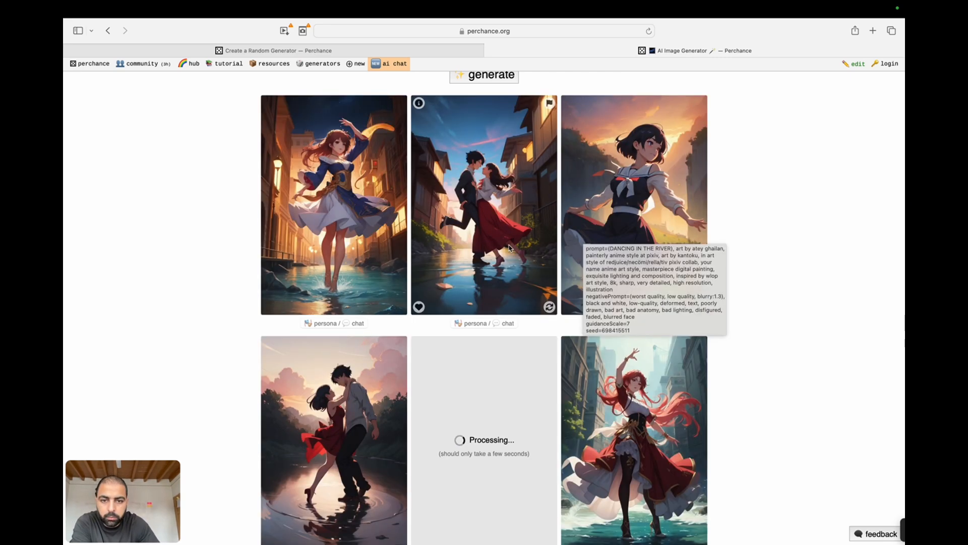
Step: Scroll through the six finished dancer images and bring up the context menu on the red-haired dancer
{"action": "scroll", "scroll_direction": "down", "scroll_amount": 3}
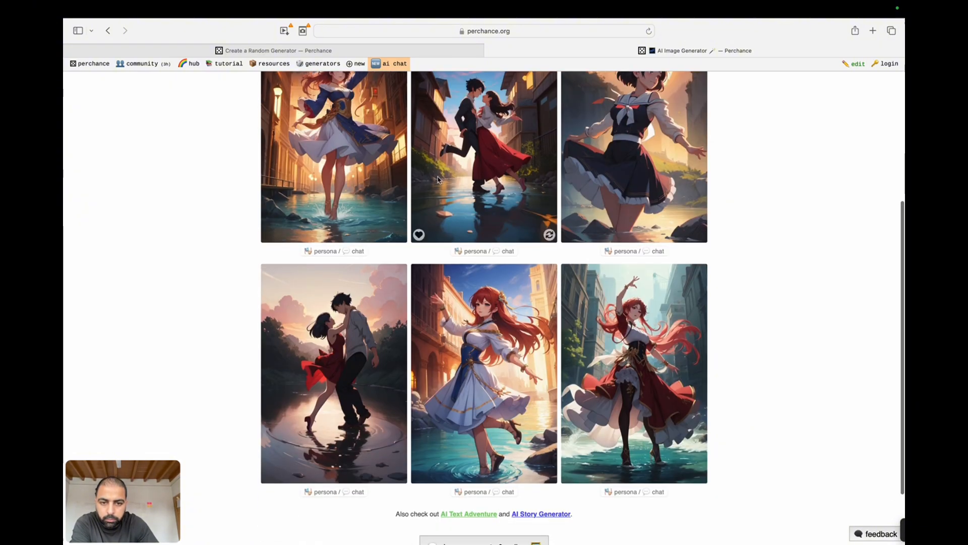
{"action": "scroll", "scroll_direction": "up", "scroll_amount": 3}
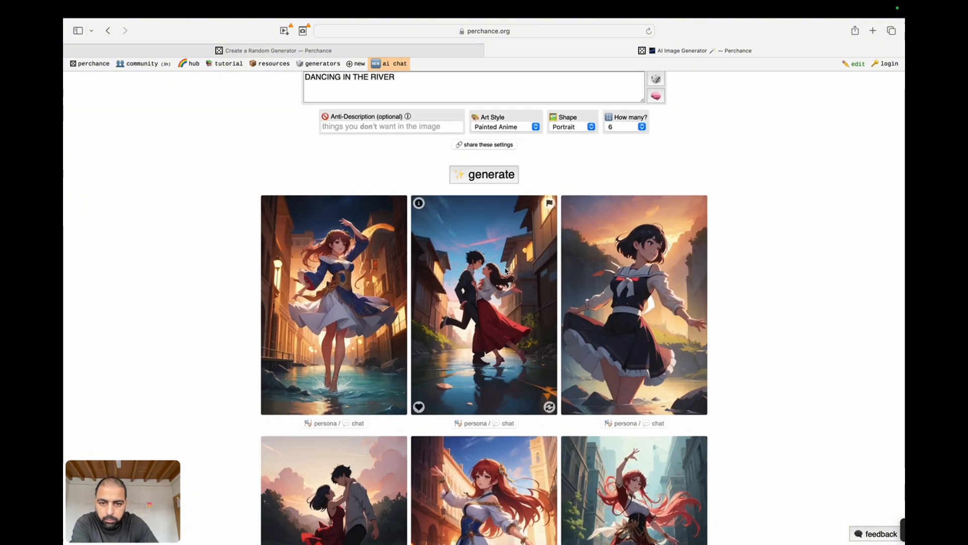
{"action": "left_click", "coordinate": [418, 203]}
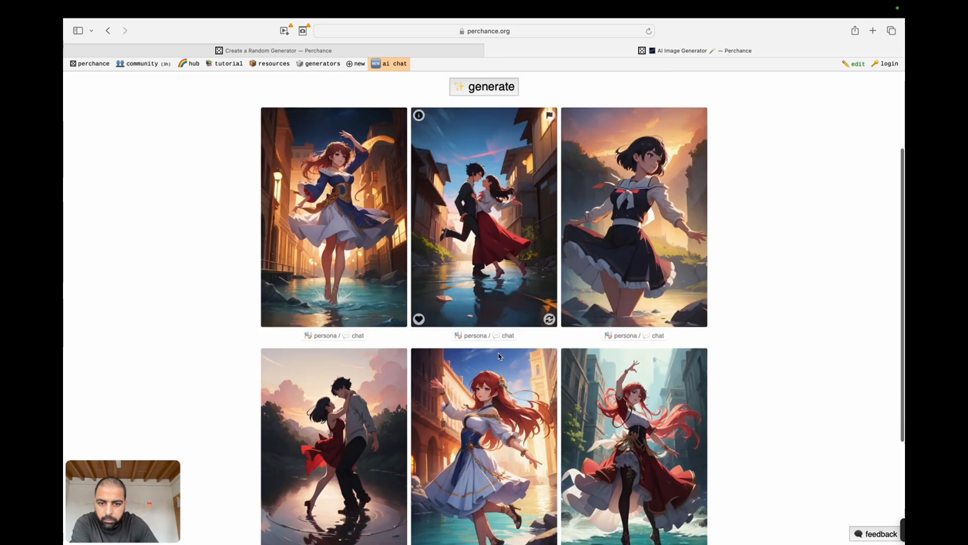
{"action": "scroll", "scroll_direction": "down", "scroll_amount": 3}
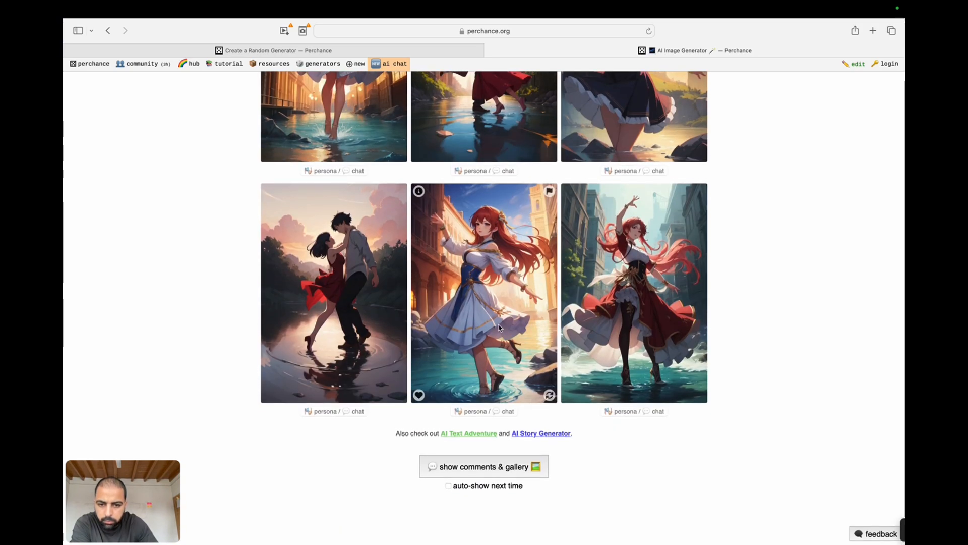
{"action": "right_click", "coordinate": [500, 327]}
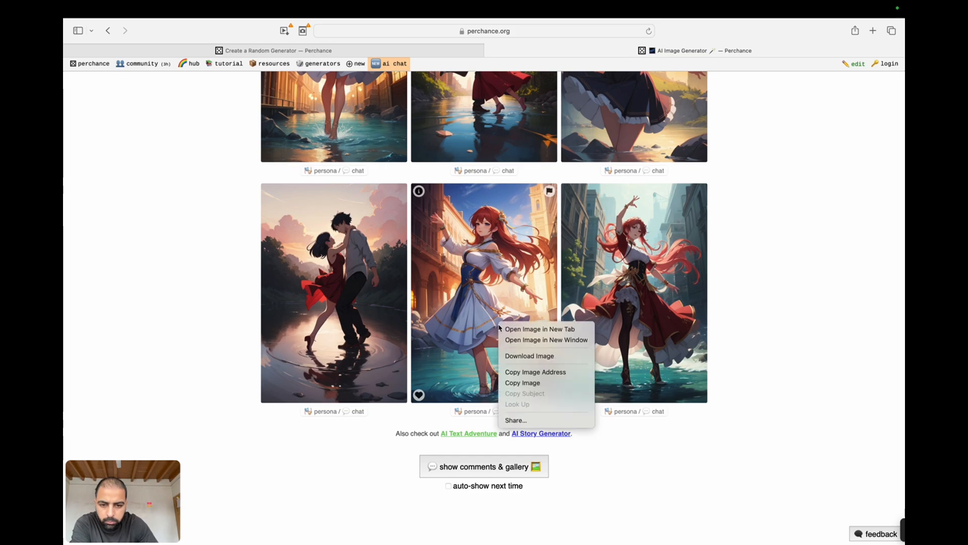
{"action": "scroll", "scroll_direction": "up", "scroll_amount": 3}
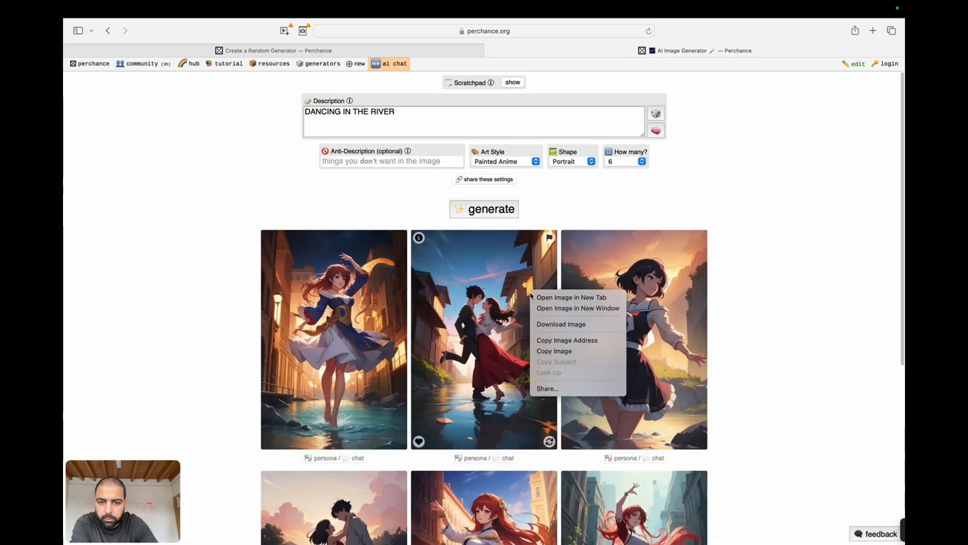
{"action": "mouse_move", "coordinate": [561, 324]}
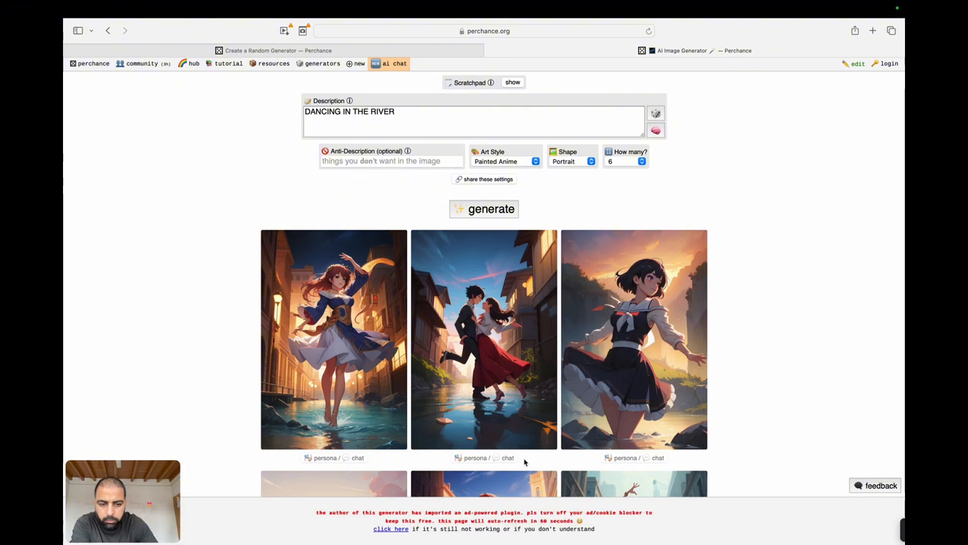
{"action": "mouse_move", "coordinate": [320, 346]}
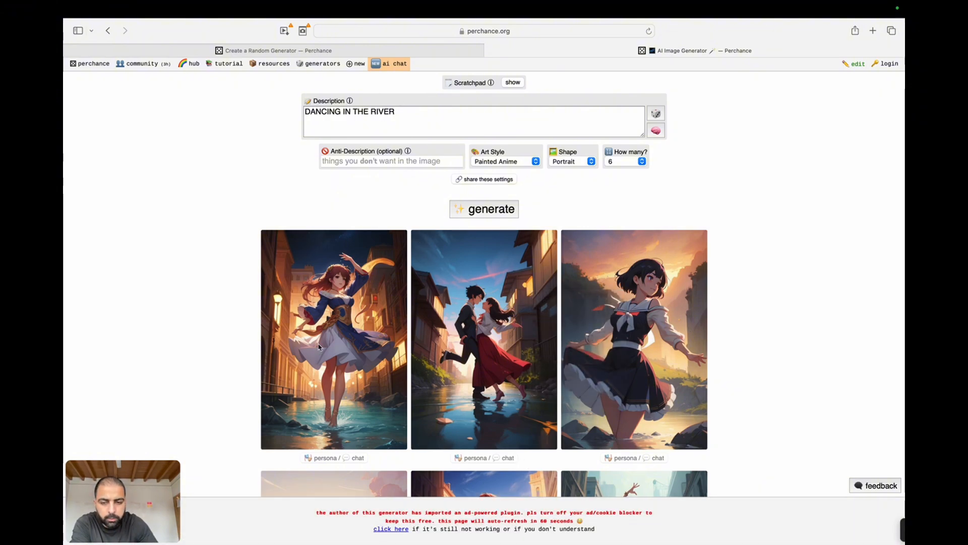
Step: Switch to the Create a Random Generator tab and scroll the welcome guide down to its closing thanks
{"action": "left_click", "coordinate": [228, 64]}
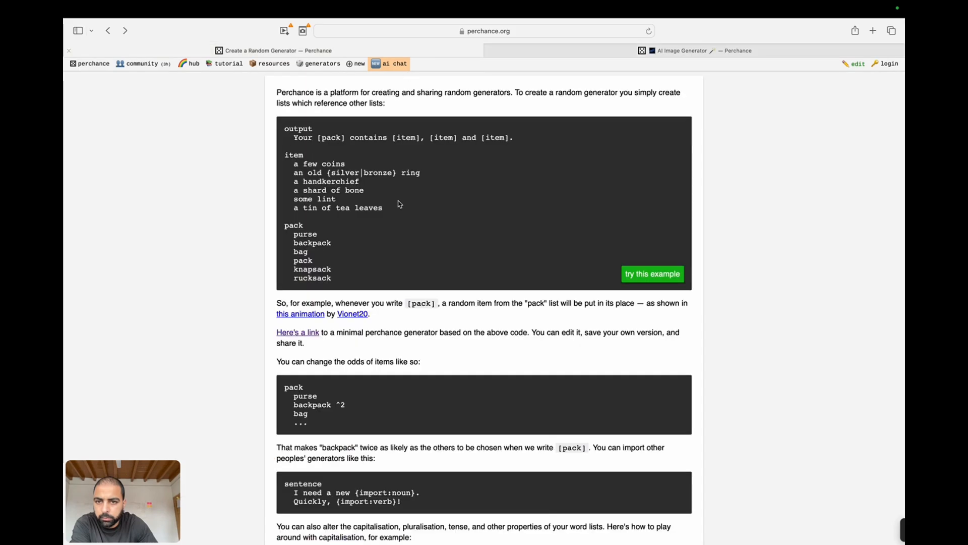
{"action": "scroll", "scroll_direction": "up", "scroll_amount": 3}
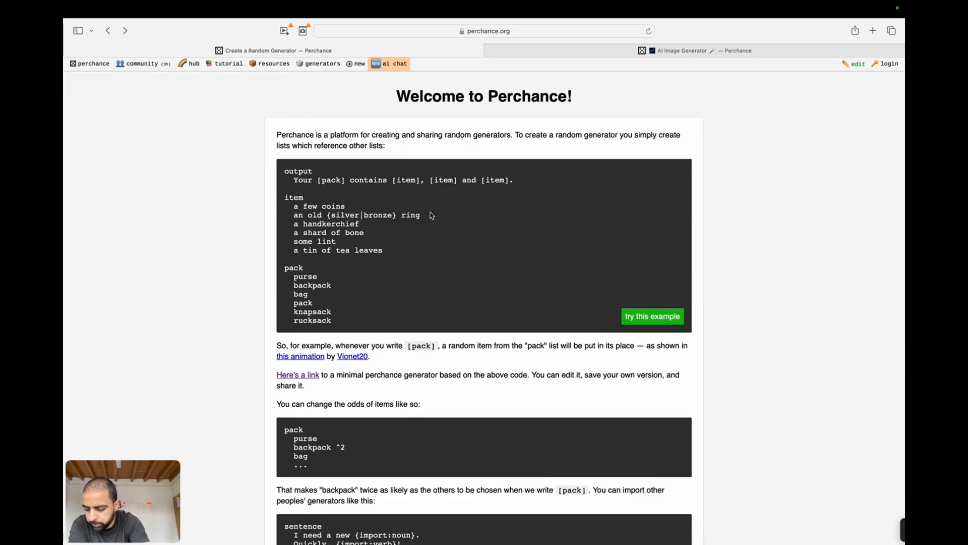
{"action": "scroll", "scroll_direction": "down", "scroll_amount": 3}
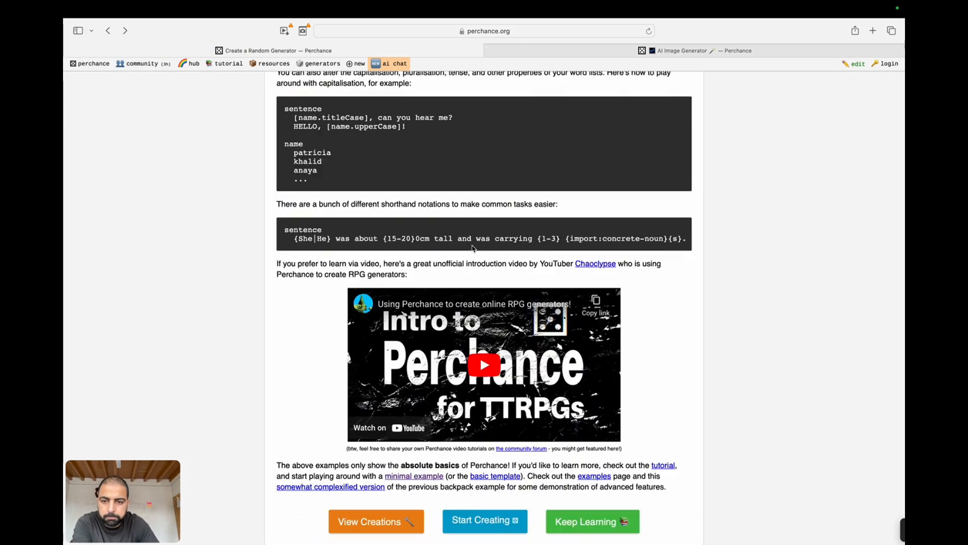
{"action": "scroll", "scroll_direction": "down", "scroll_amount": 3}
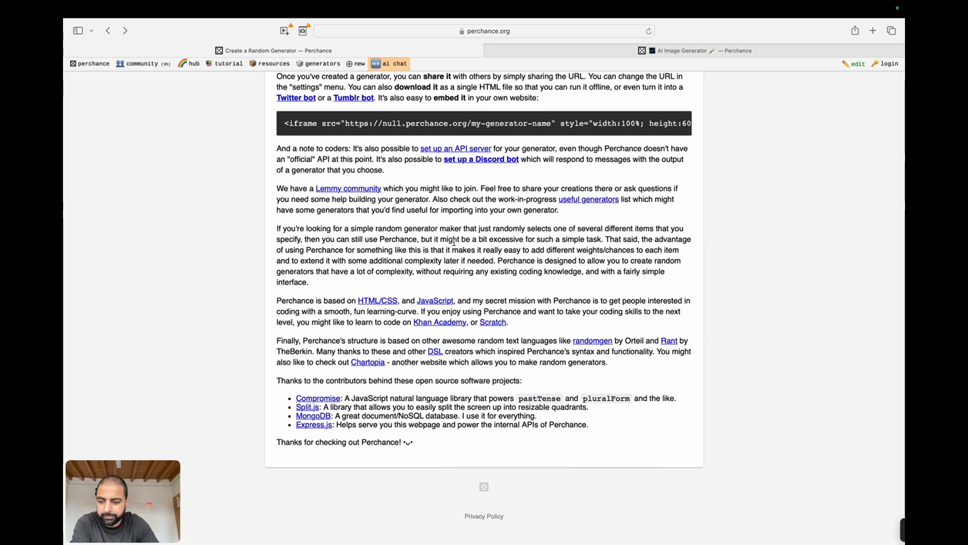